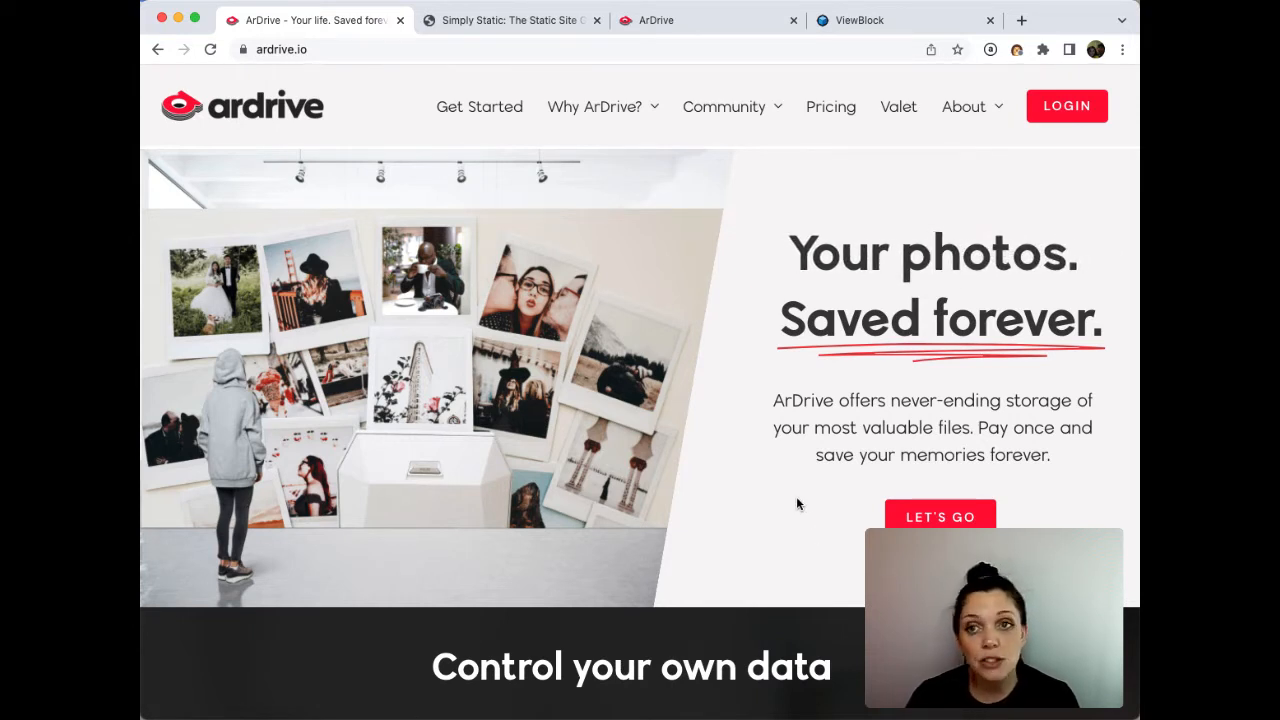
- Bring up the ArConnect wallet website in a Chrome tab
left_click(510, 20)
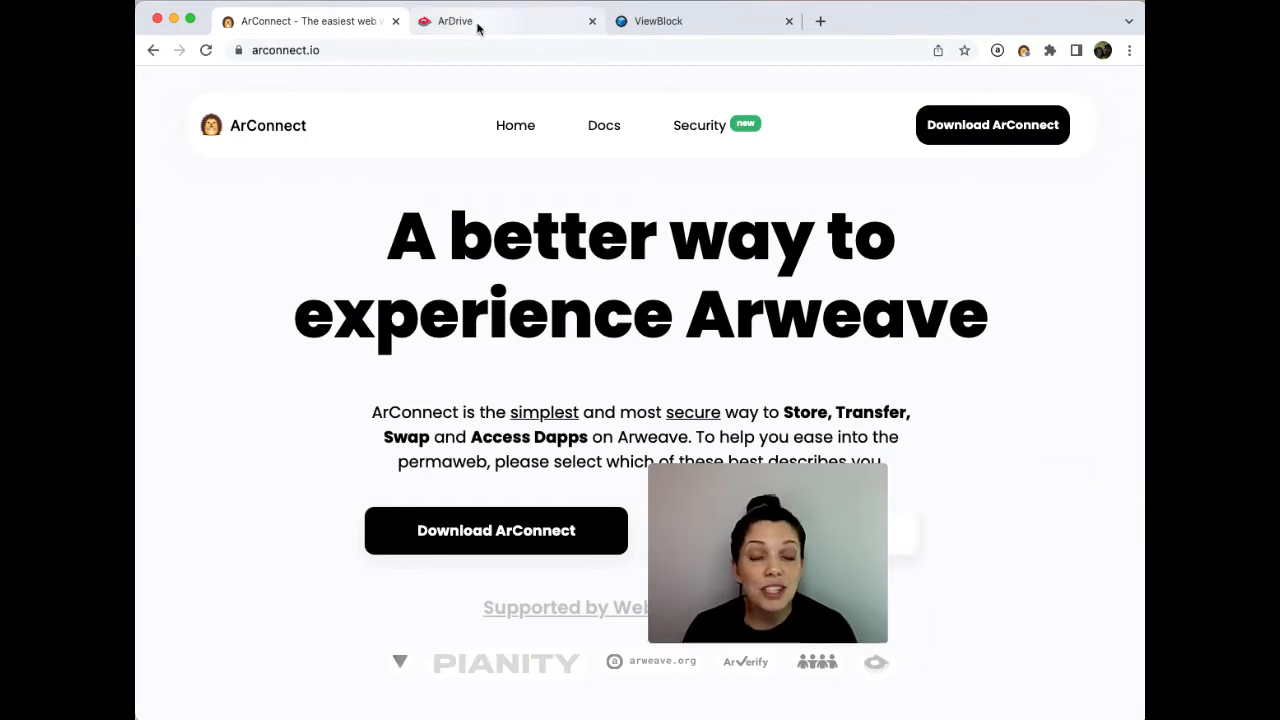
- Sign in to ArDrive via the ArConnect wallet and unlock the profile to see the Laserilla drive
left_click(456, 20)
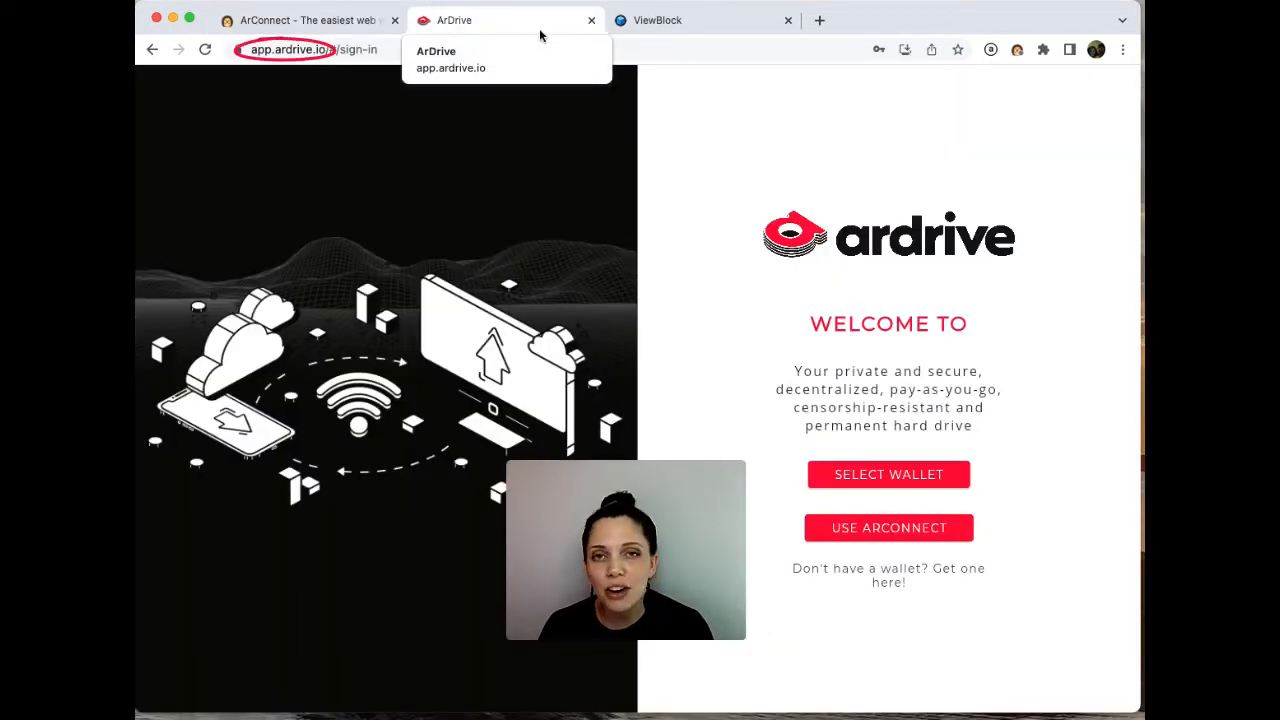
left_click(888, 528)
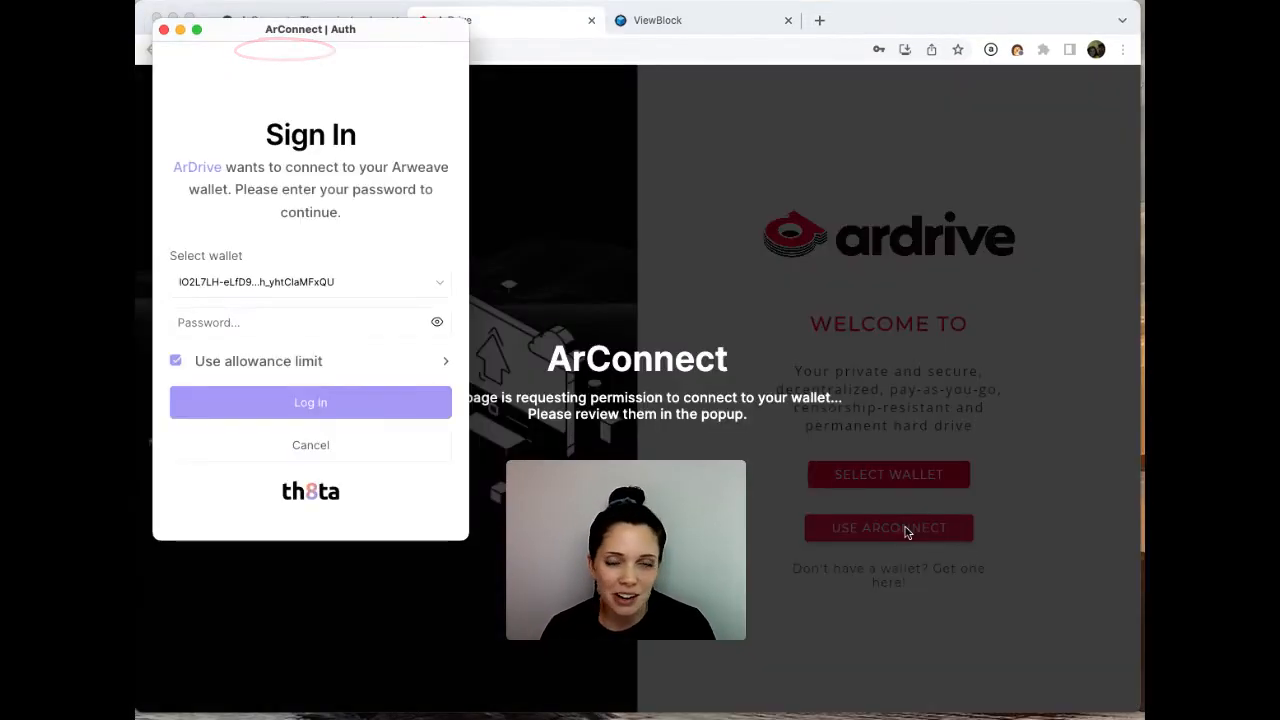
left_click(310, 402)
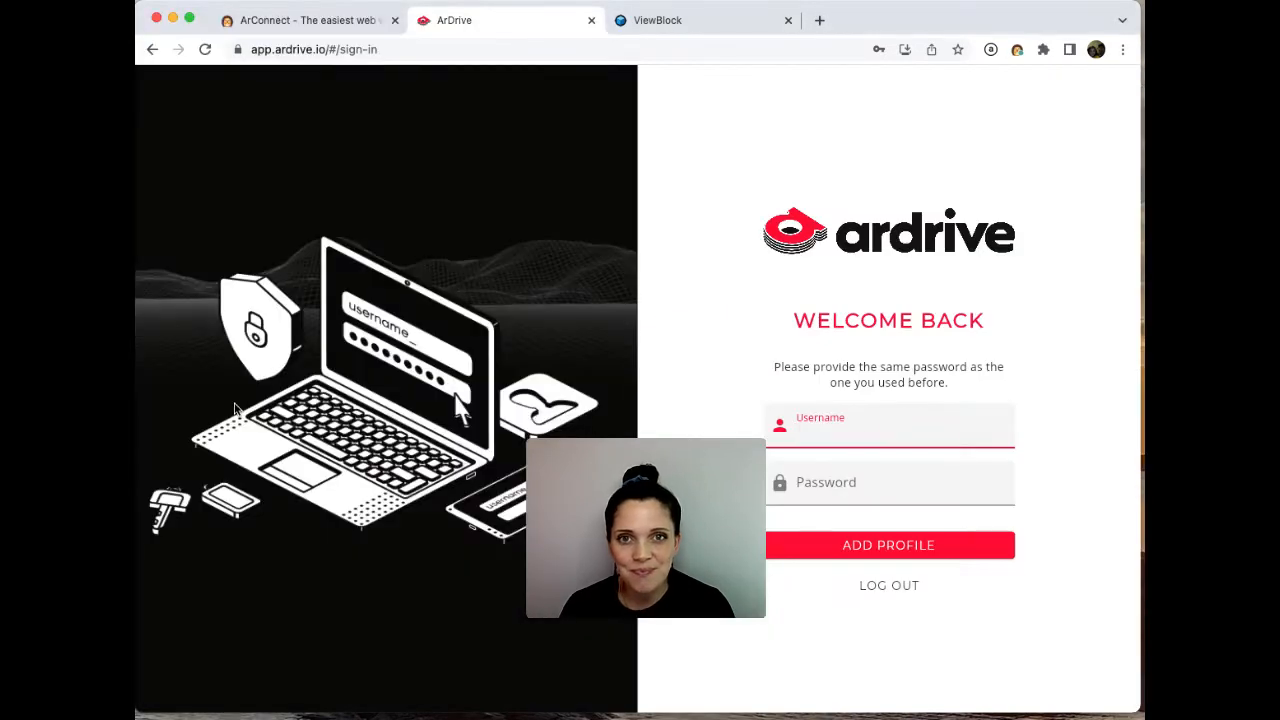
left_click(888, 544)
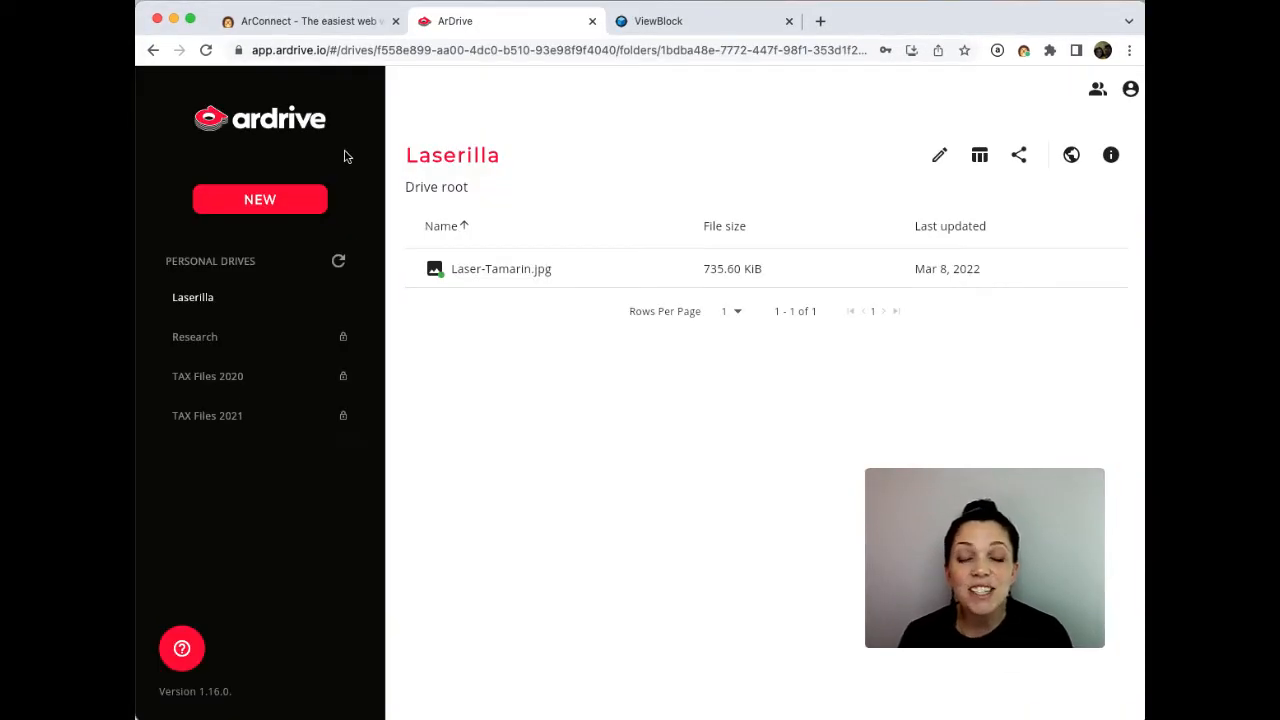
mouse_move(294, 192)
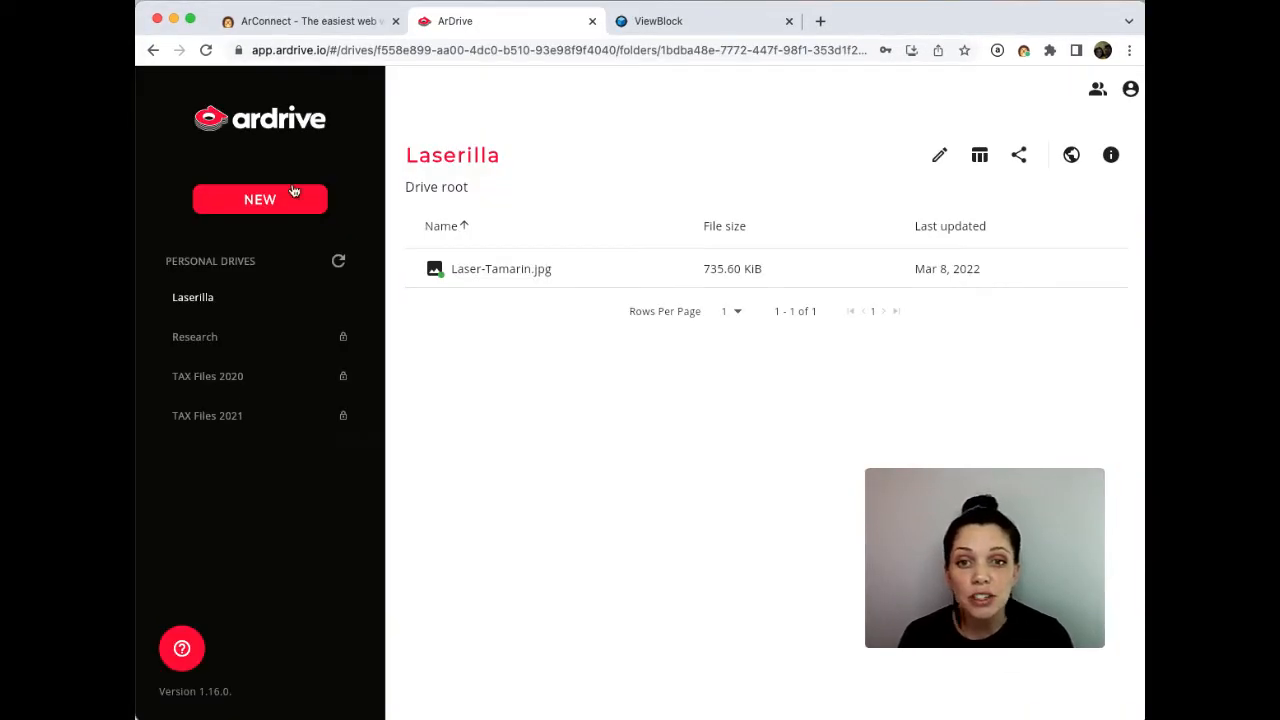
- Create a new drive named 'May 2022 ArDrive Public Site' with Public privacy
left_click(260, 200)
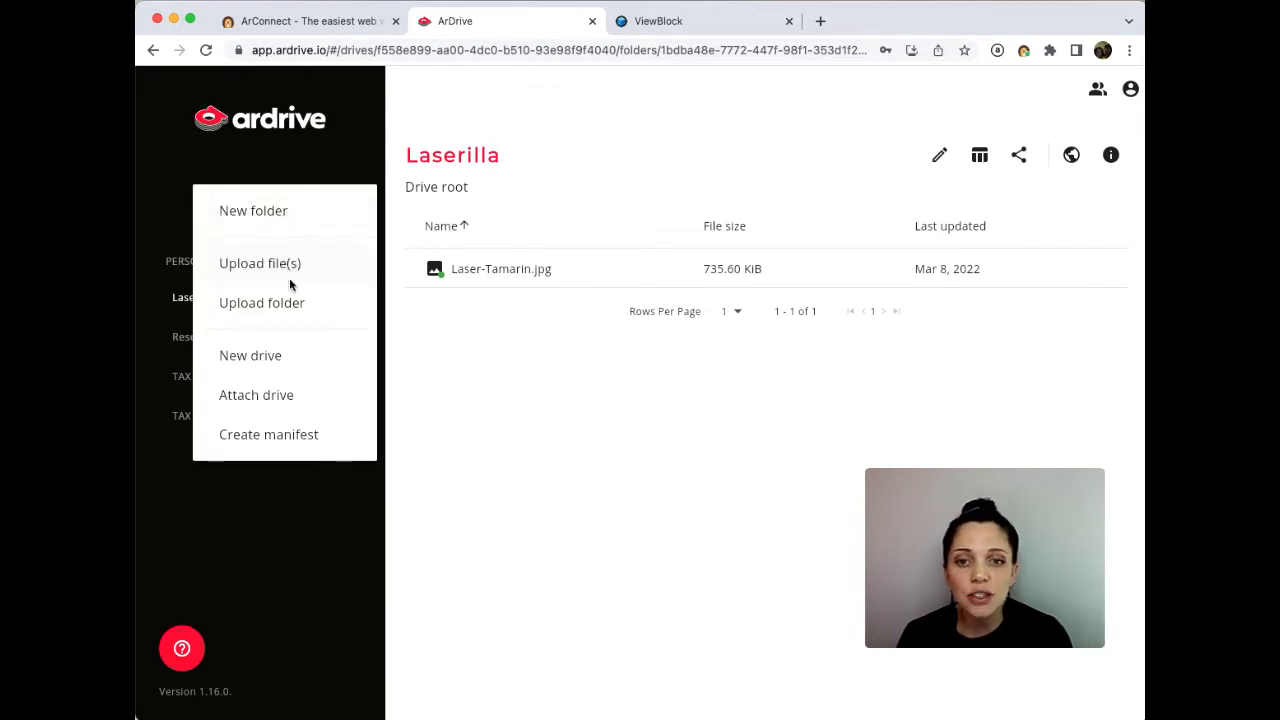
left_click(250, 356)
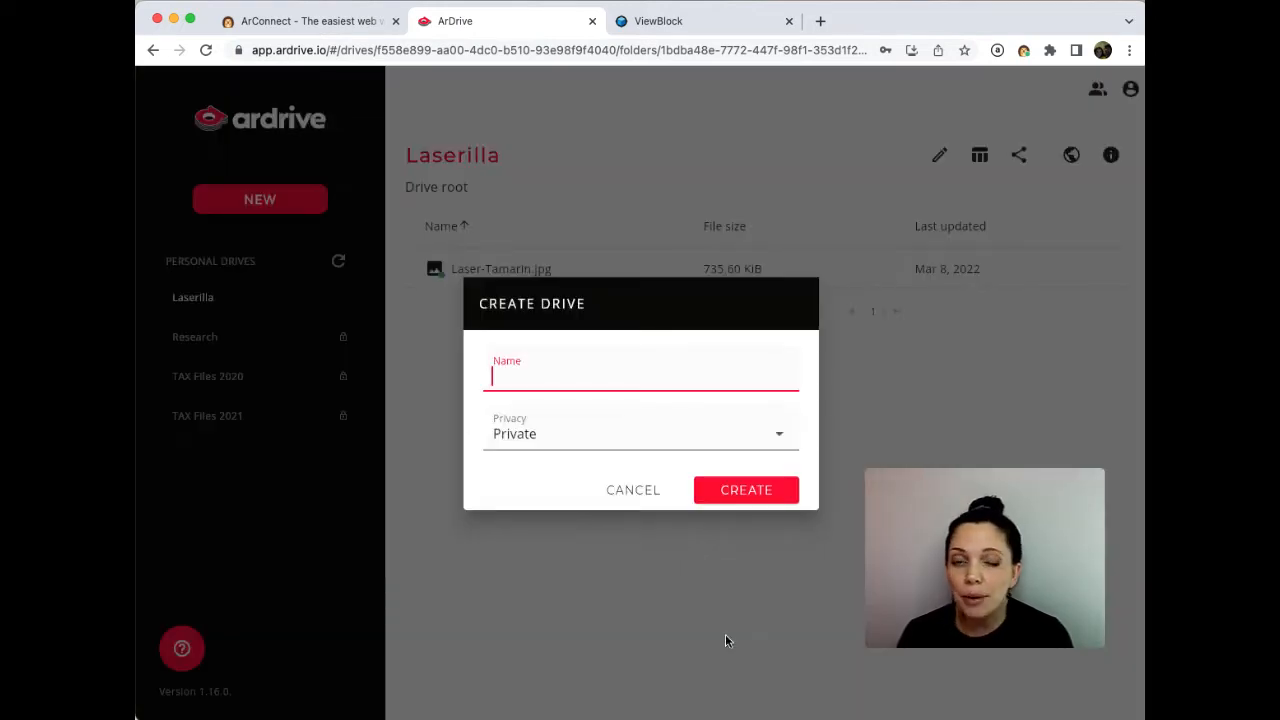
type("May 2")
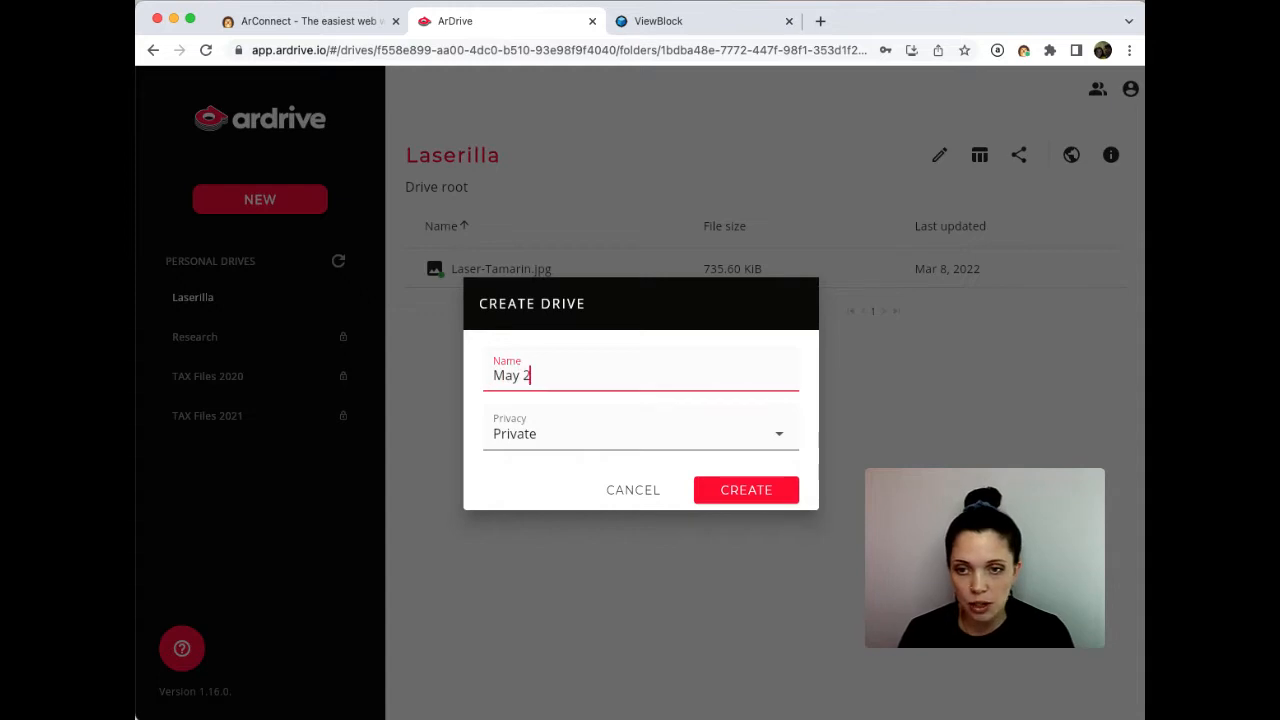
type("022 Ar")
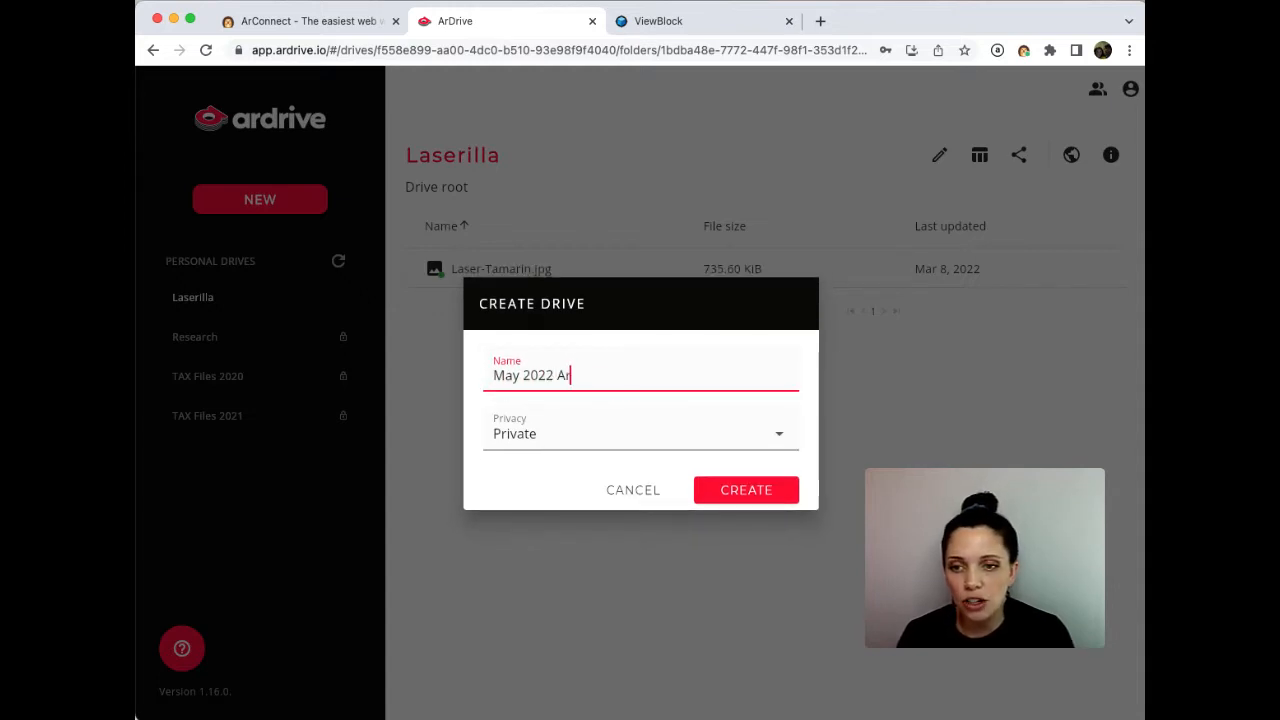
type("Drive Pu")
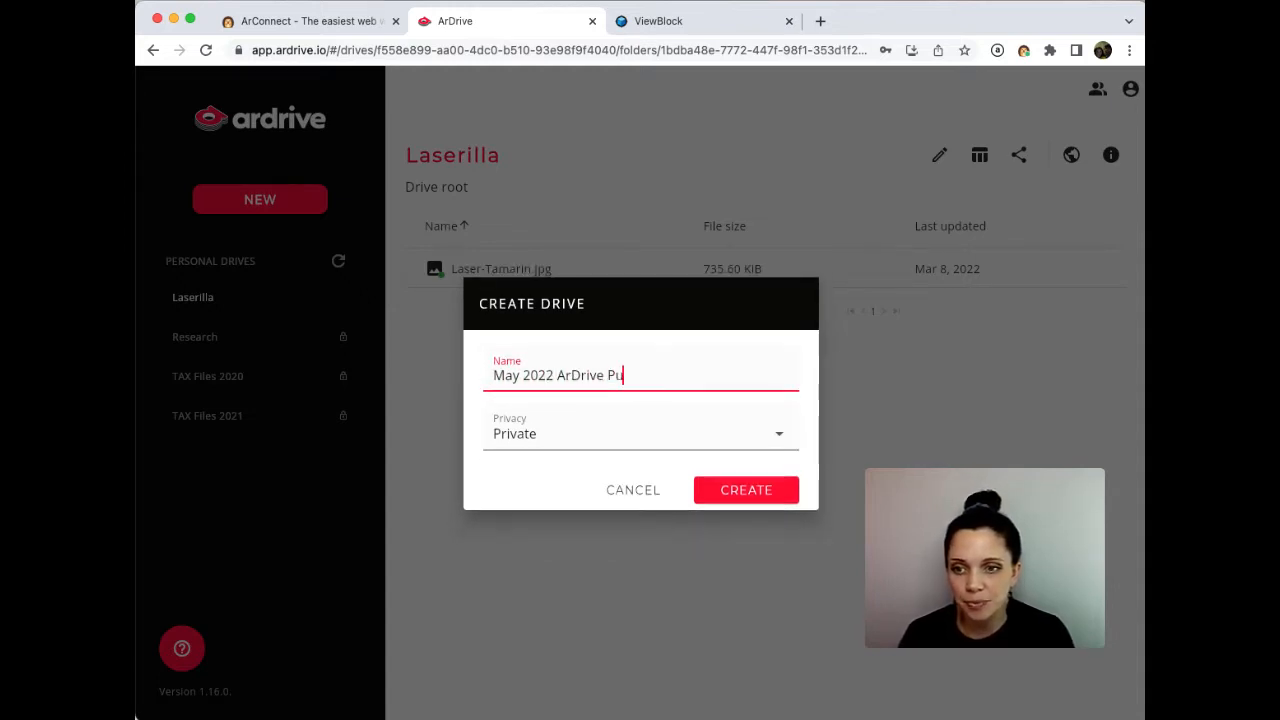
type("blic Site")
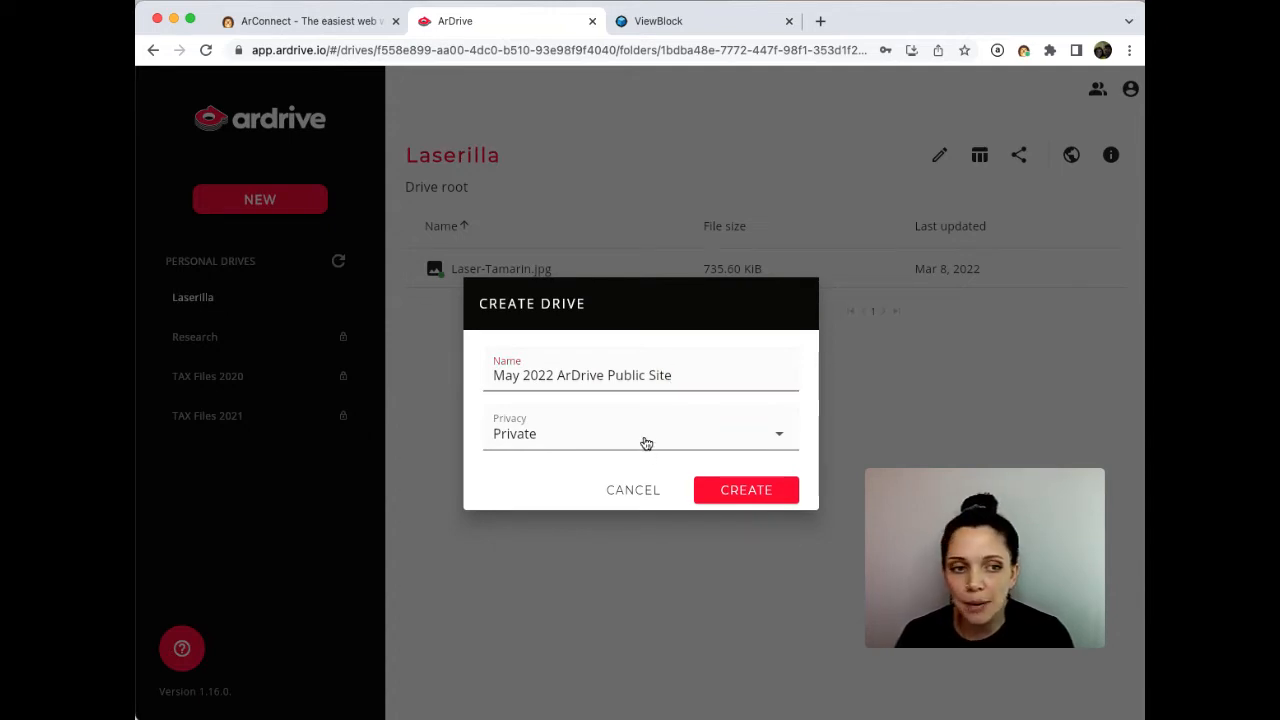
left_click(640, 432)
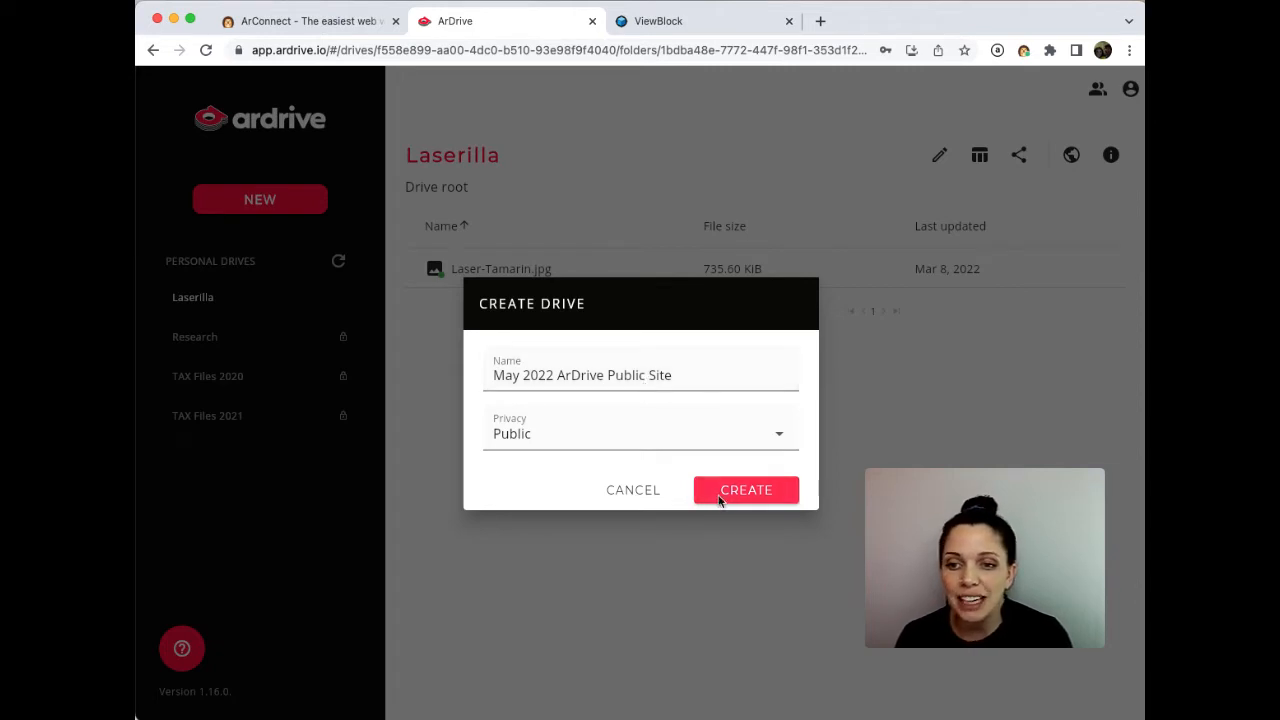
left_click(744, 488)
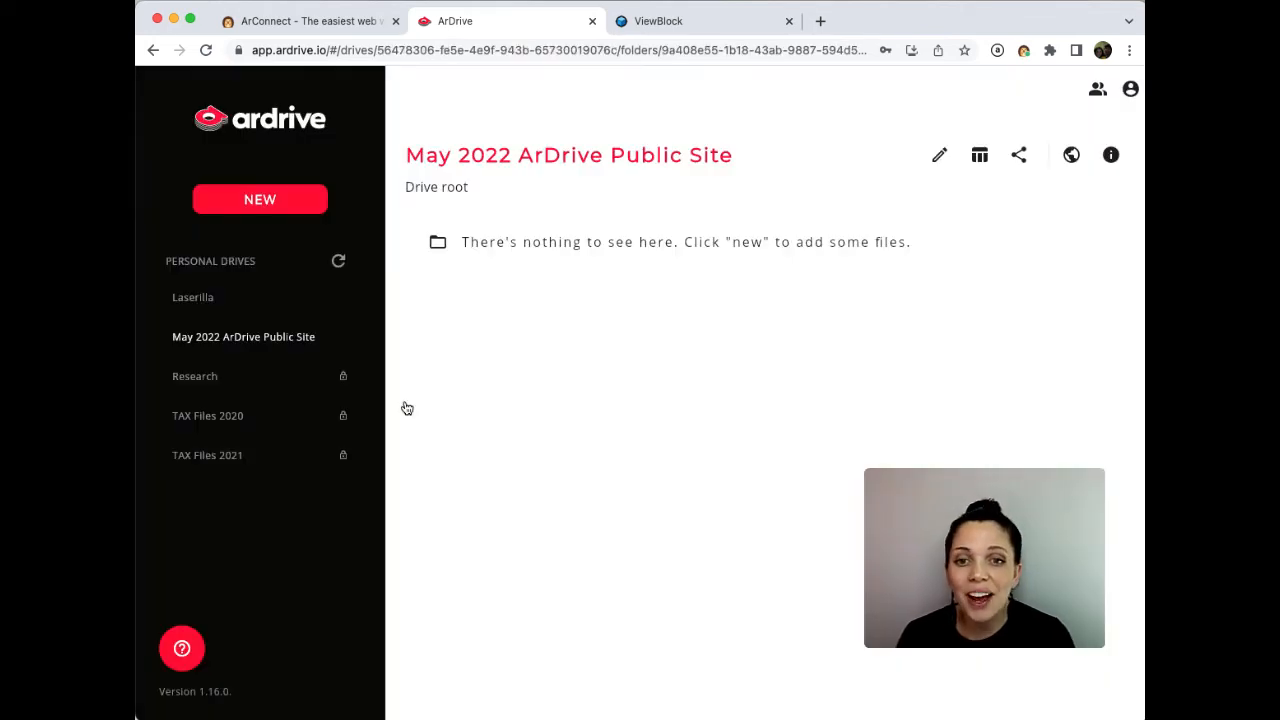
mouse_move(276, 348)
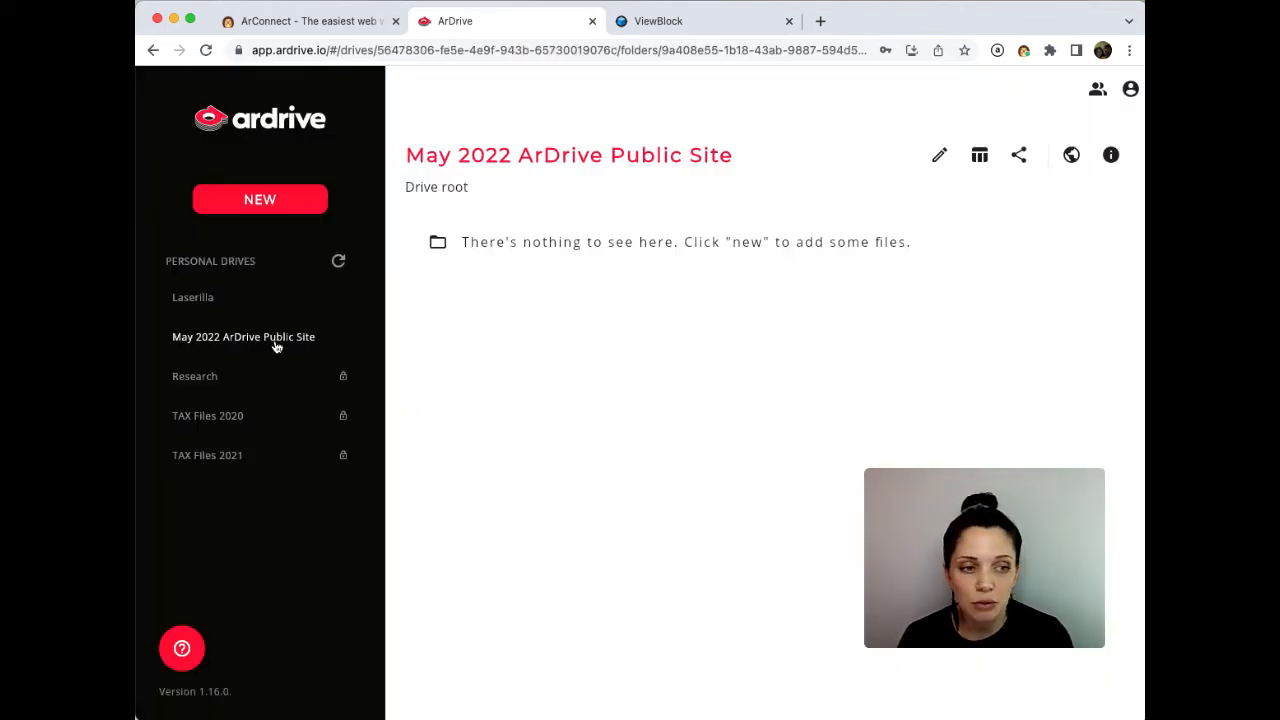
- Upload the simply-static folder's 1,376 files publicly into the drive, accepting the cost
left_click(260, 200)
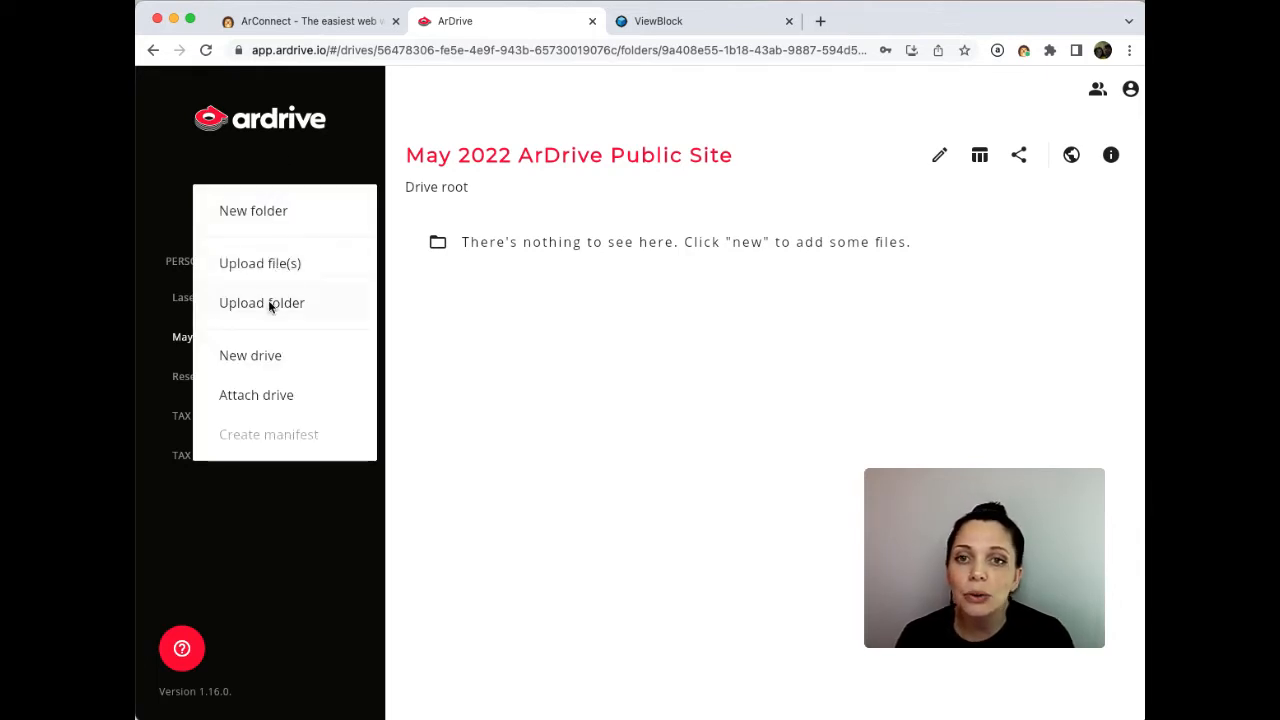
left_click(262, 304)
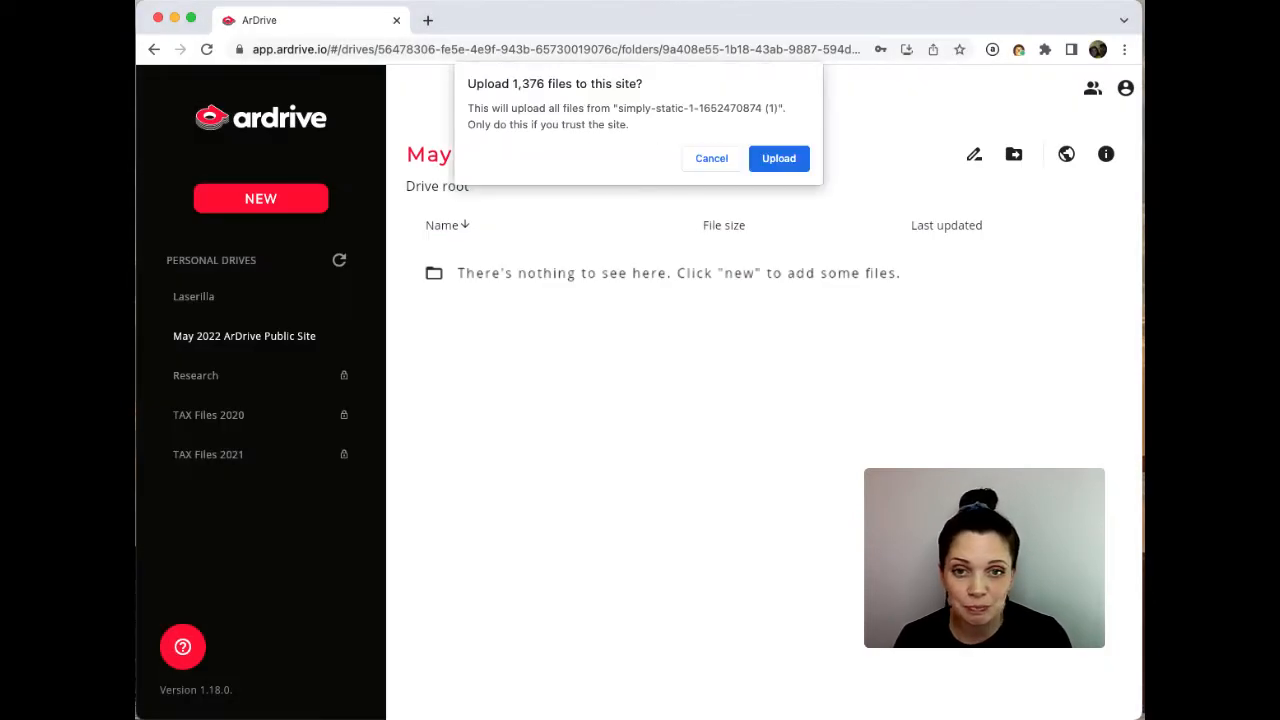
left_click(780, 158)
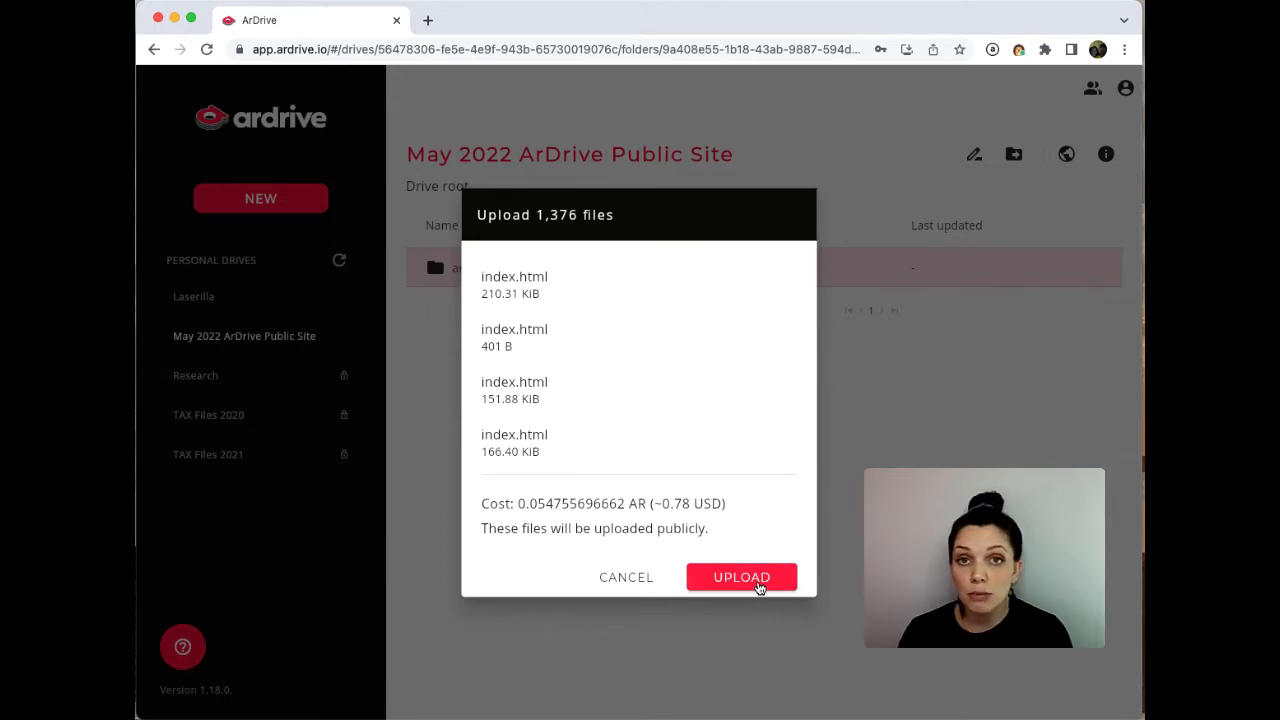
left_click(740, 576)
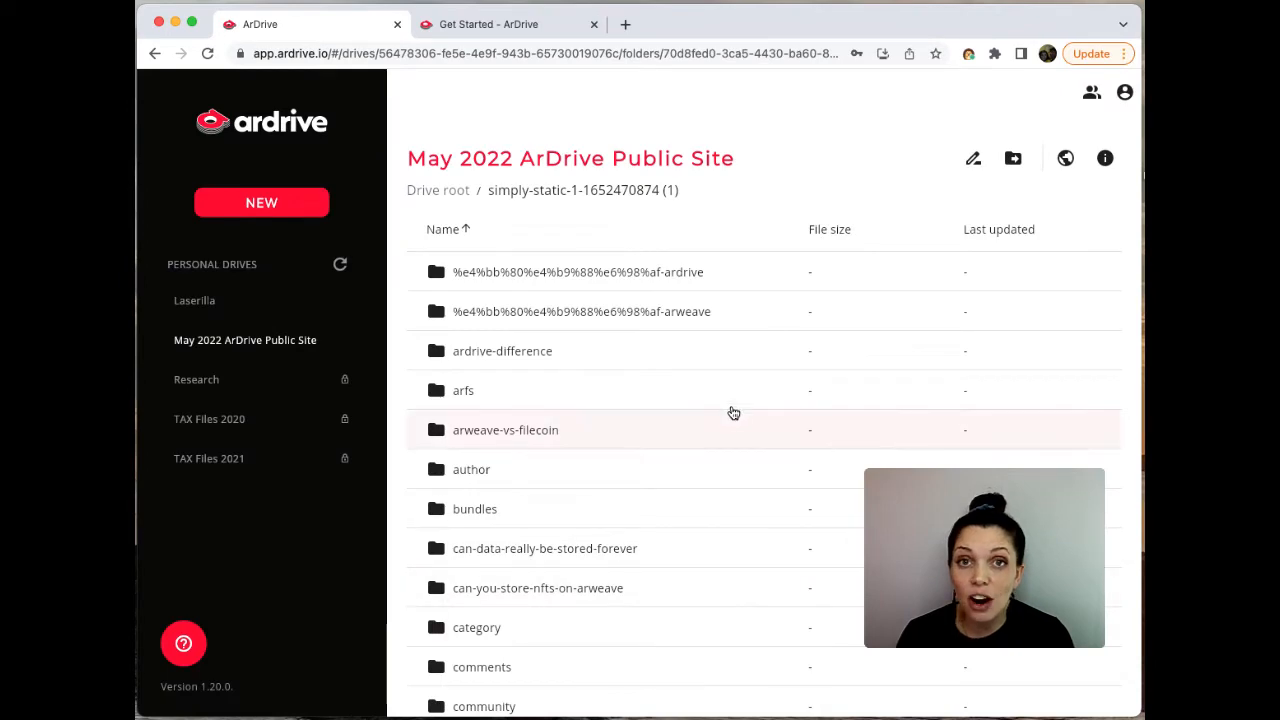
- Browse the simply-static folder and return to the drive root
scroll("down", 3)
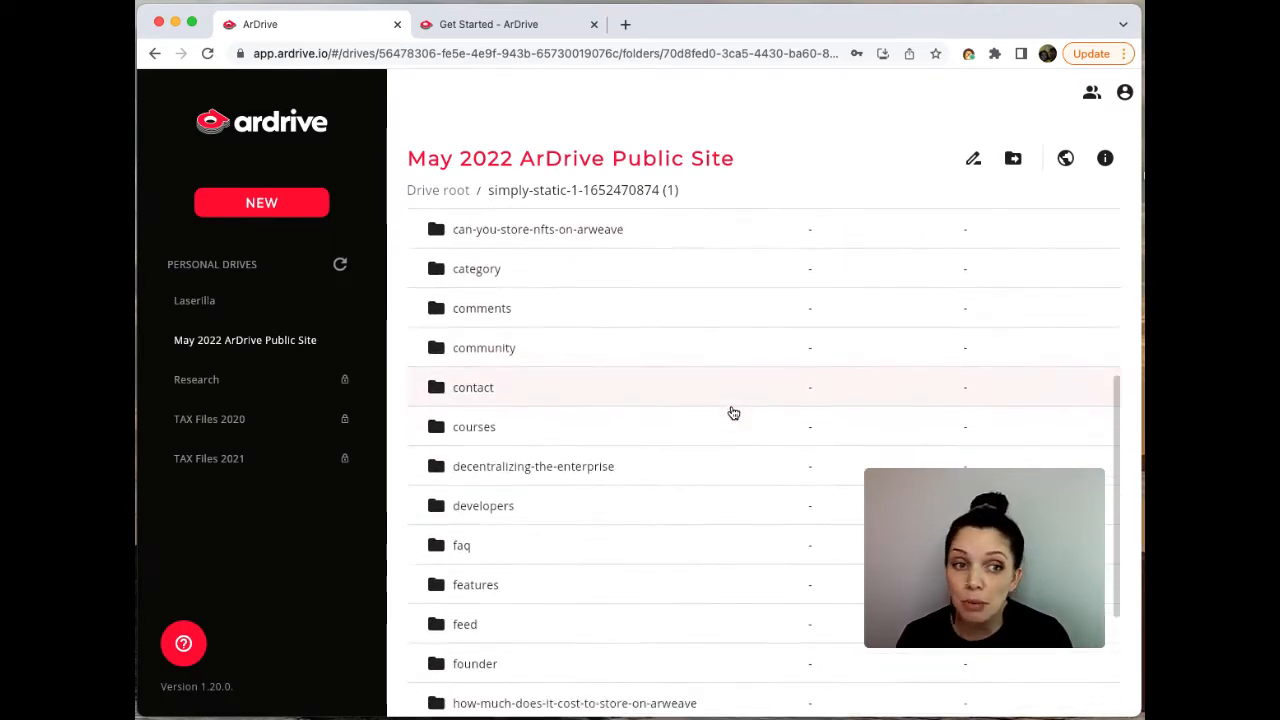
scroll("up", 3)
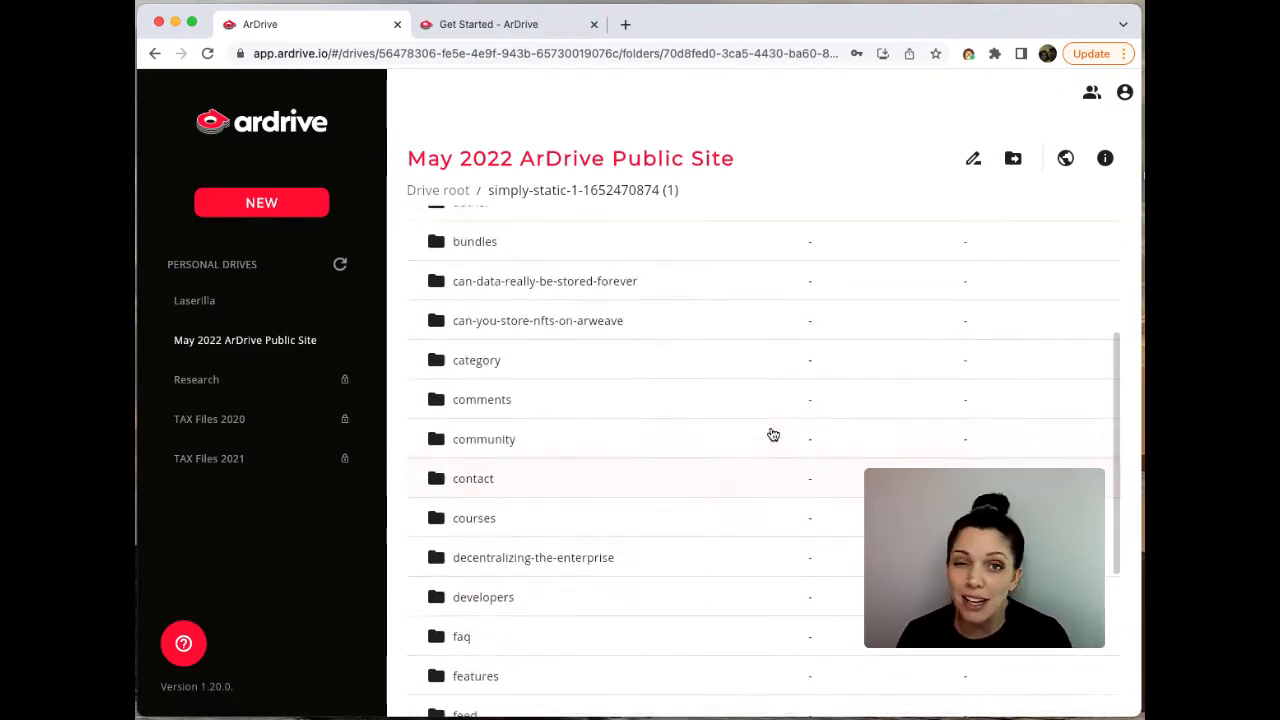
scroll("up", 3)
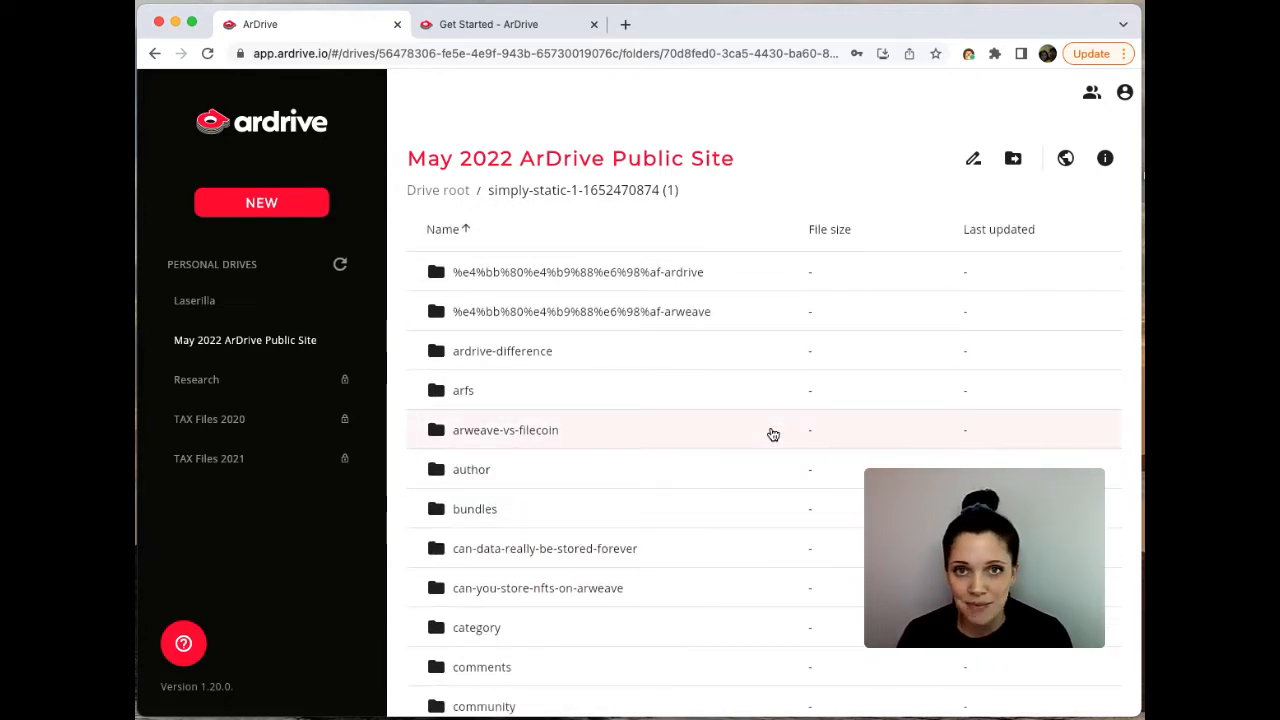
left_click(436, 190)
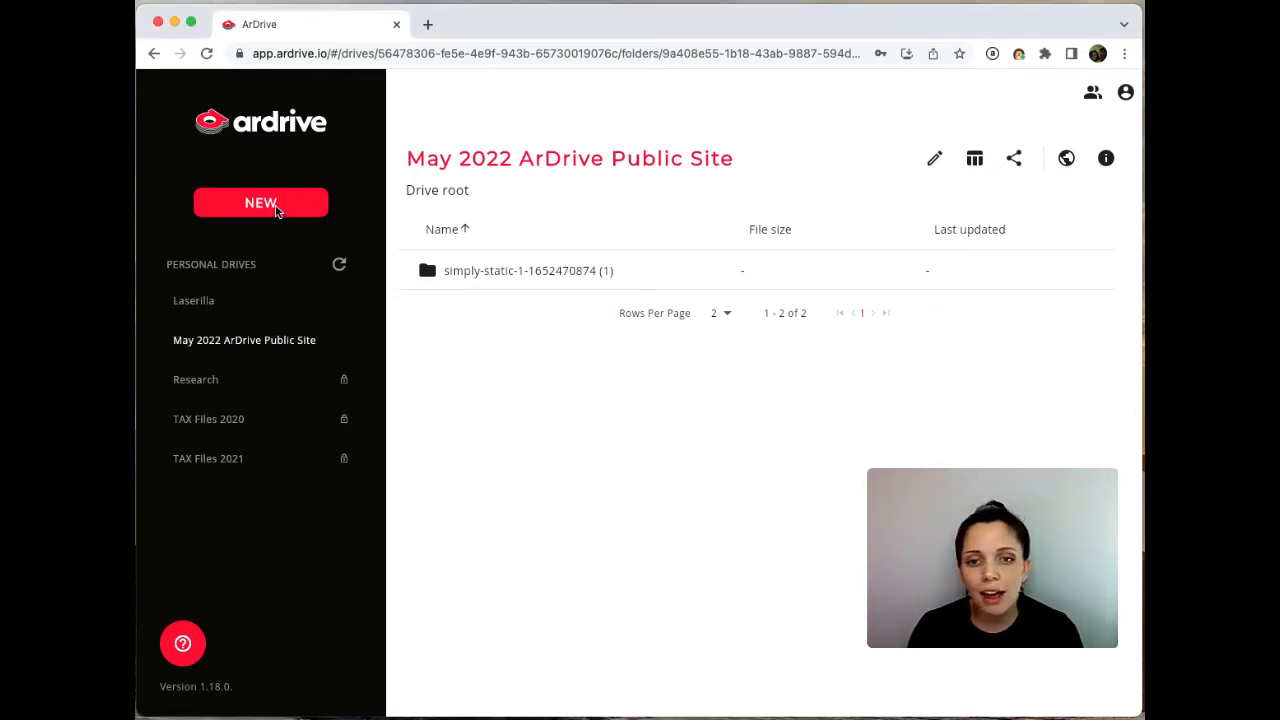
- Start a new manifest named 'ArDrive Public Site Manifest' and proceed to folder selection
left_click(260, 204)
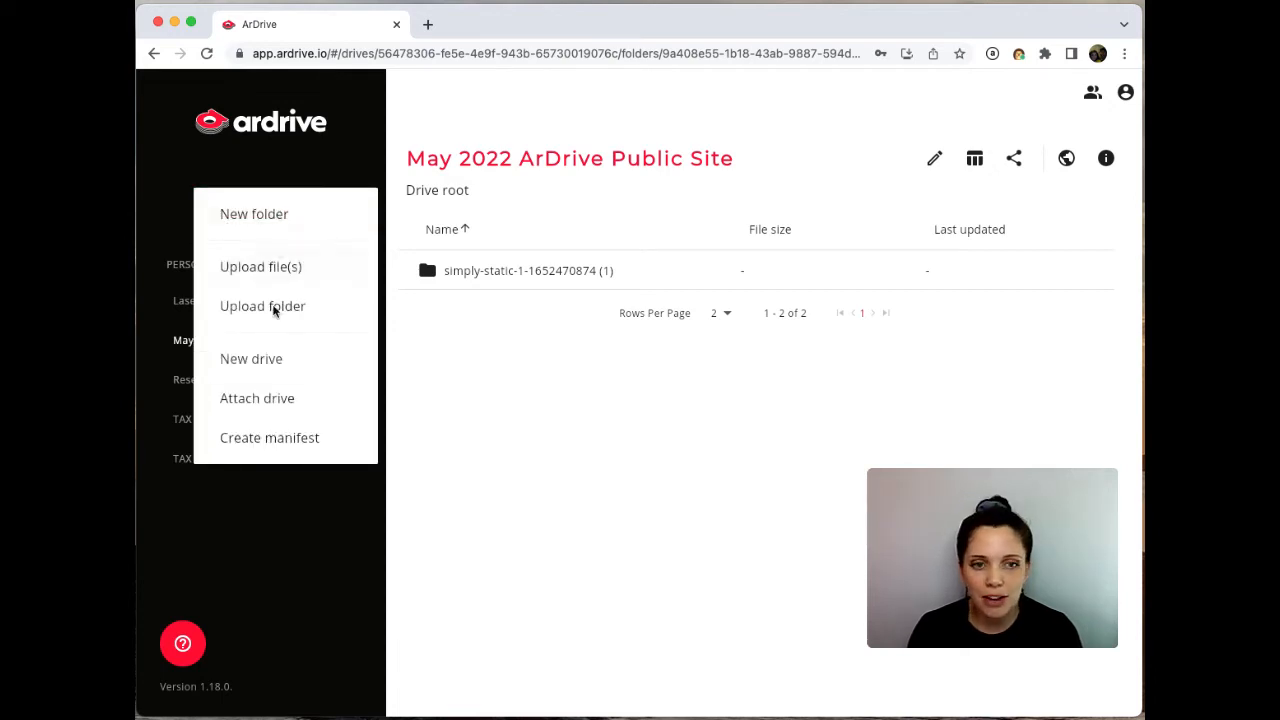
left_click(268, 436)
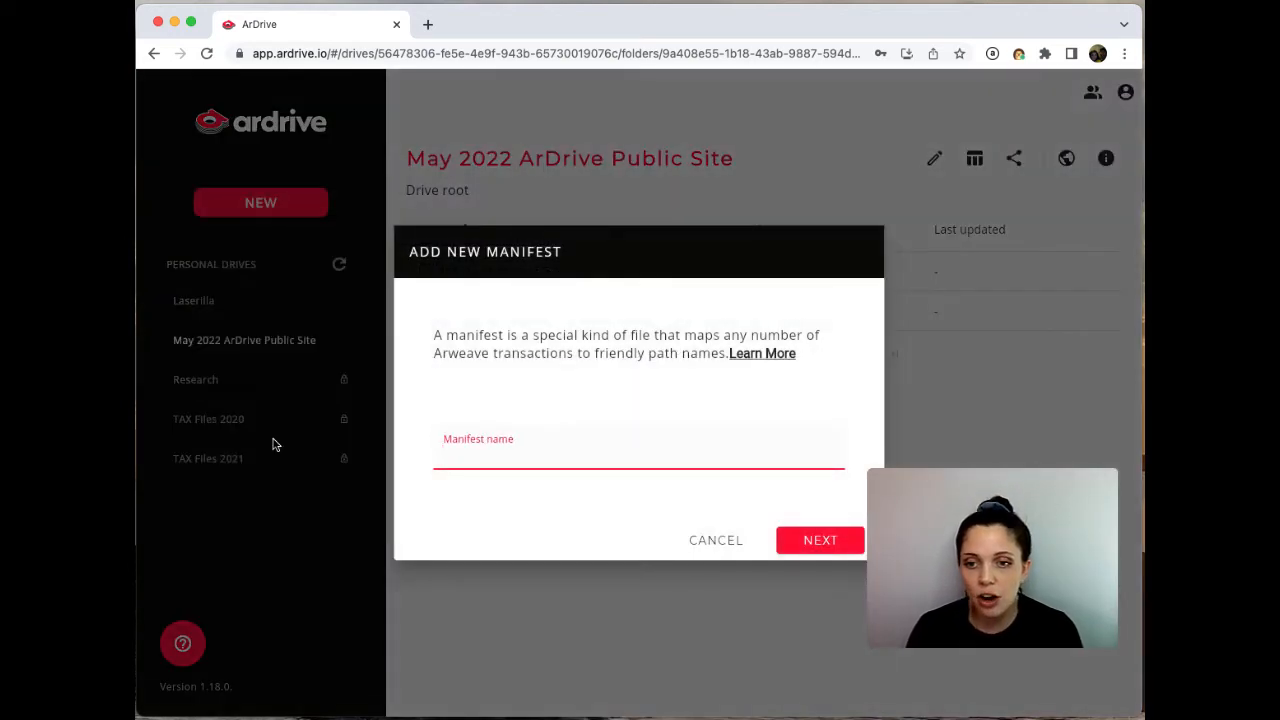
type("ArDrive Publ")
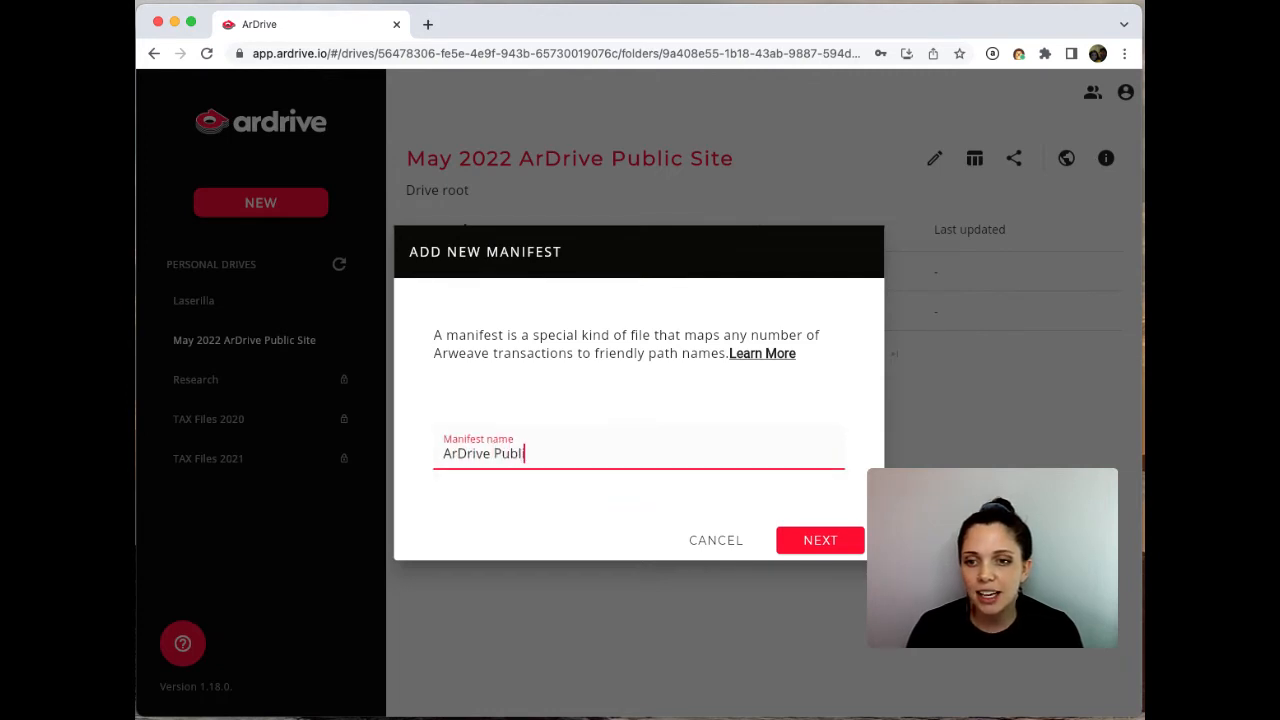
type("ic Site")
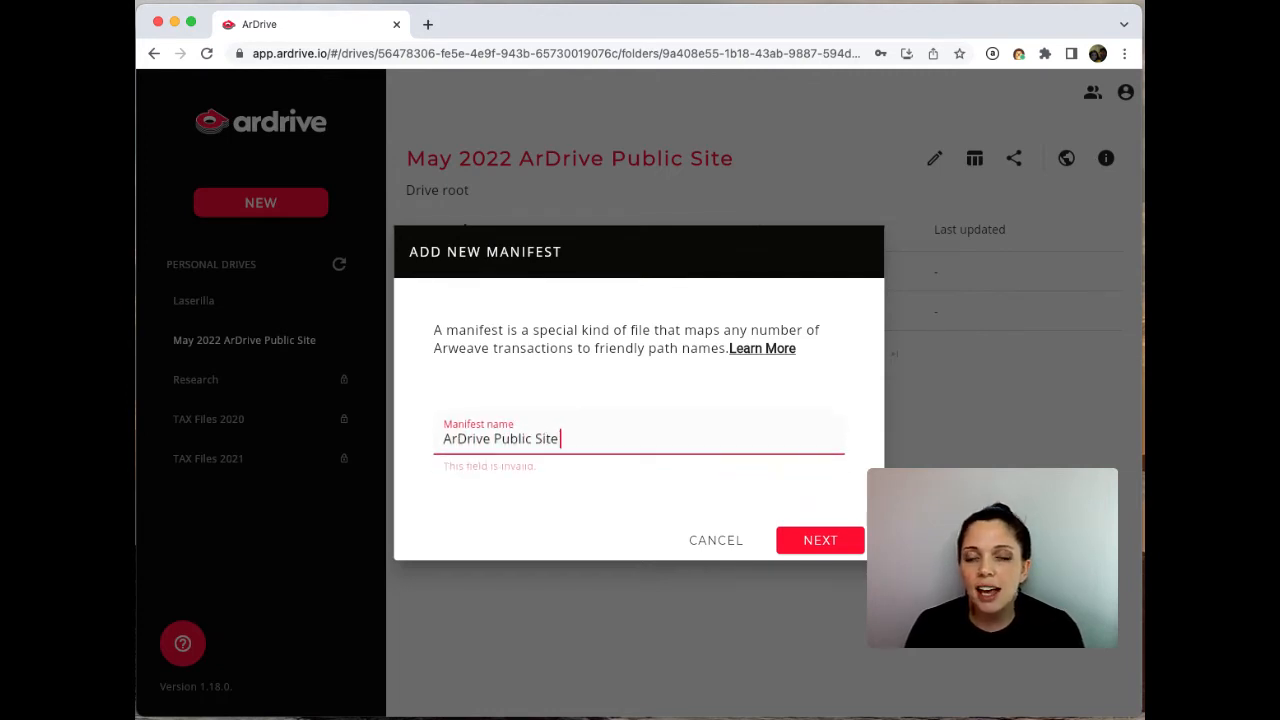
type("Manifest")
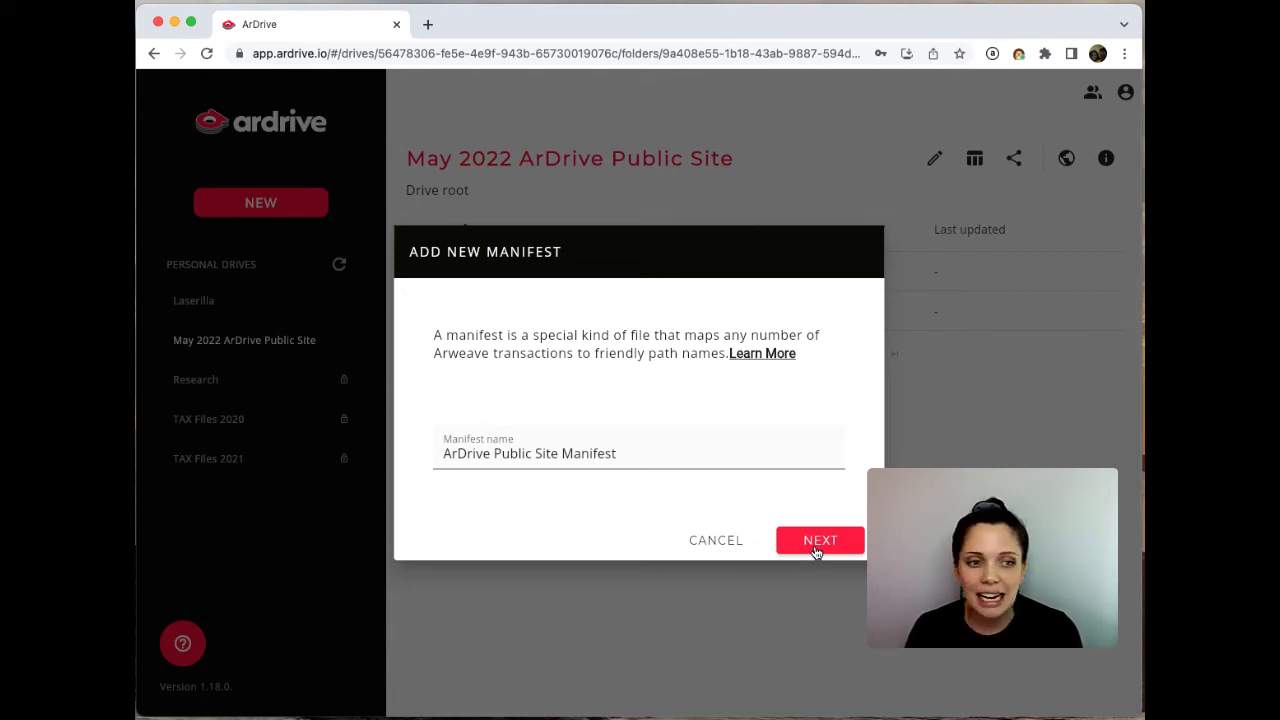
left_click(820, 540)
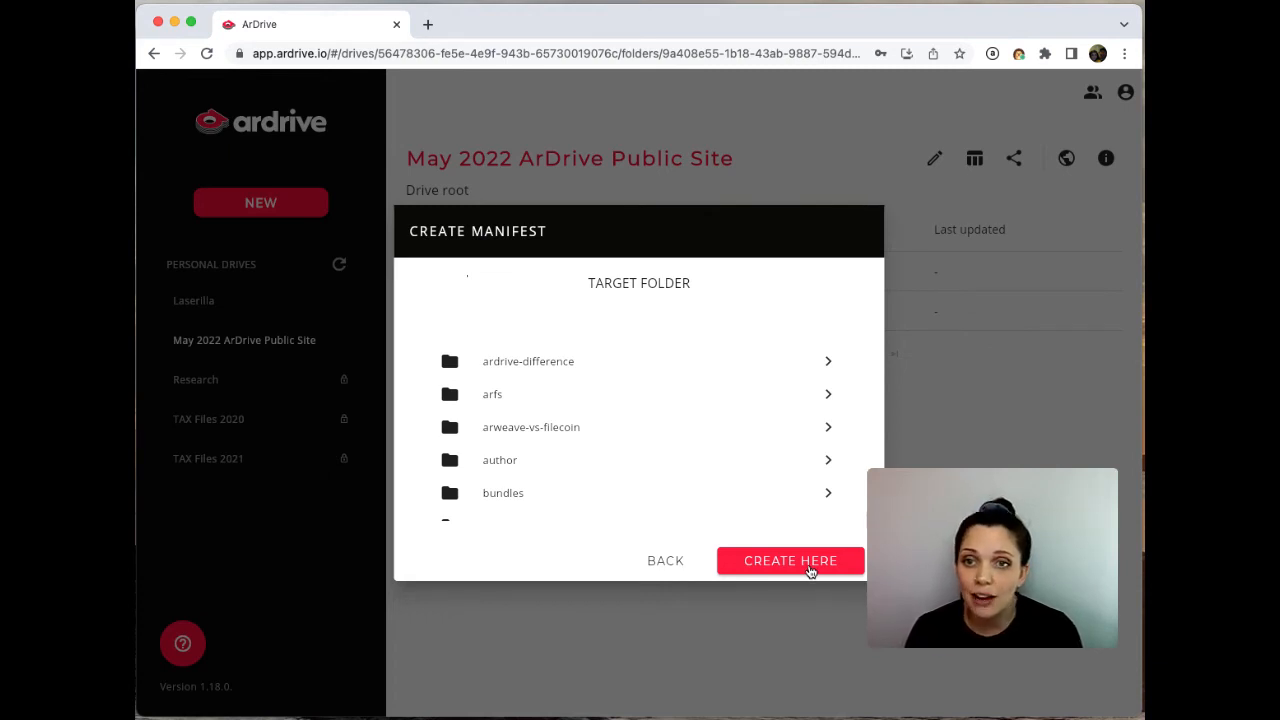
- Create the manifest in the simply-static folder and confirm its upload cost
left_click(790, 560)
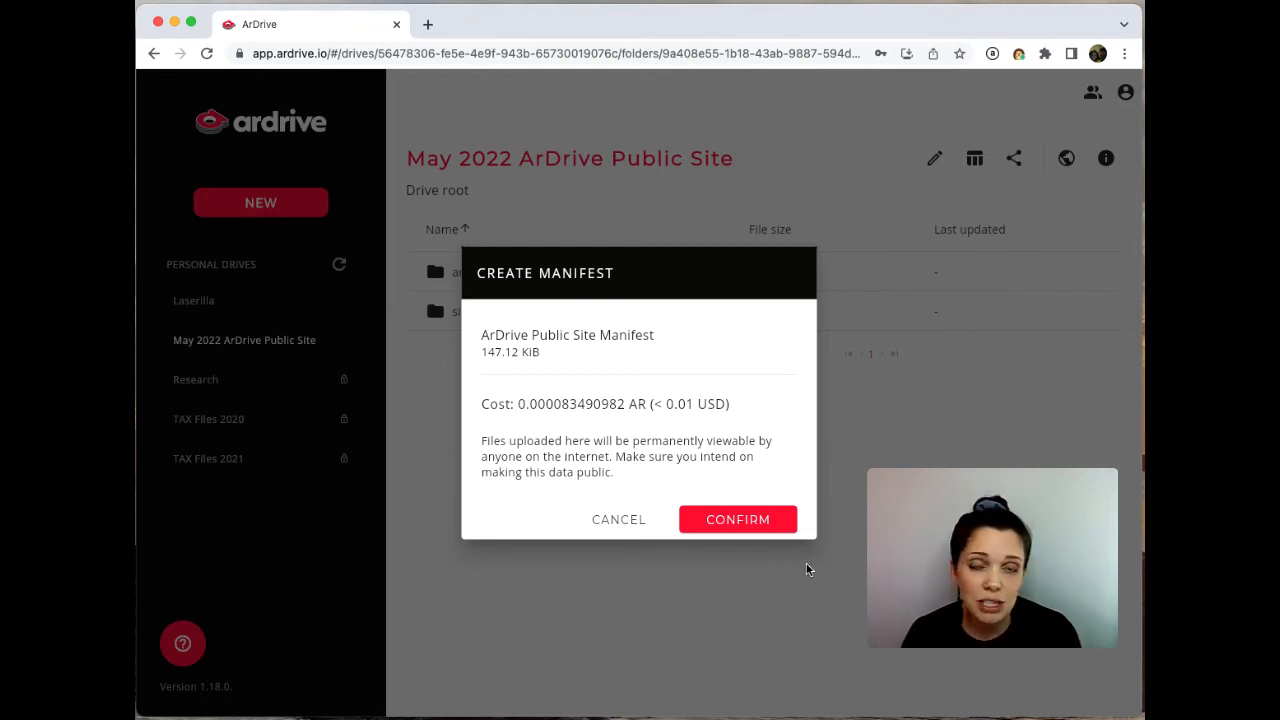
mouse_move(738, 520)
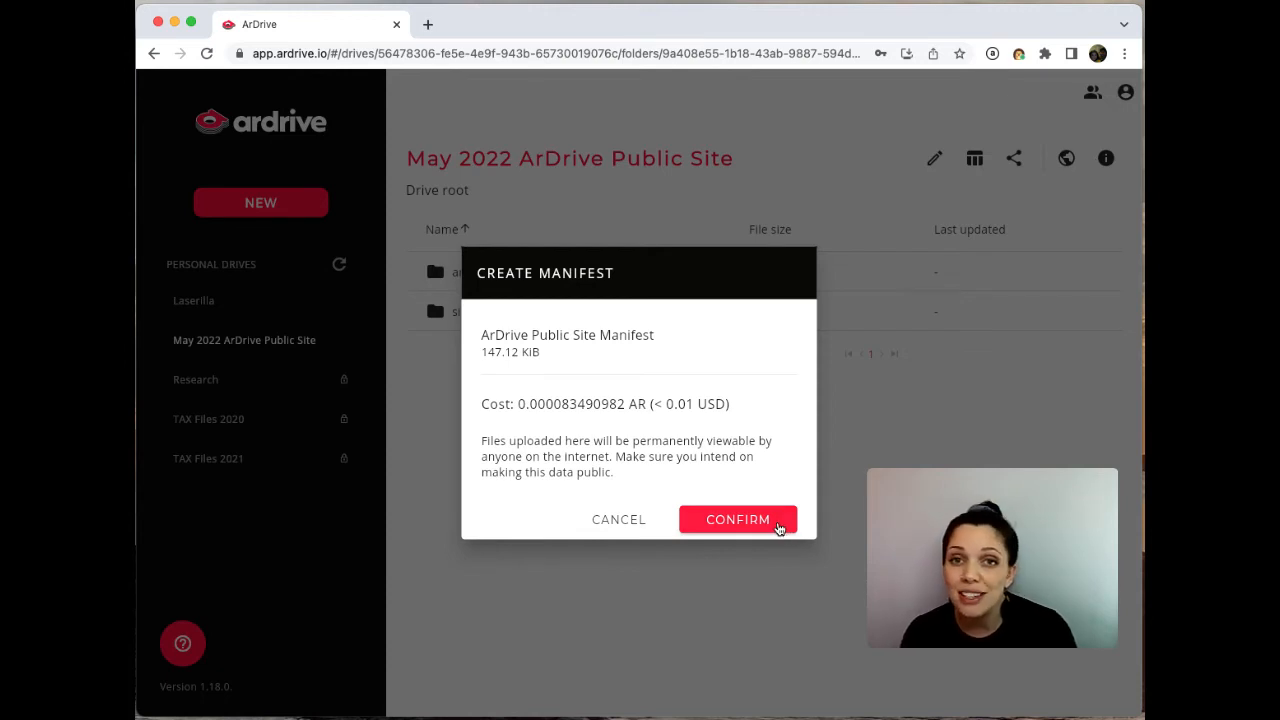
left_click(738, 520)
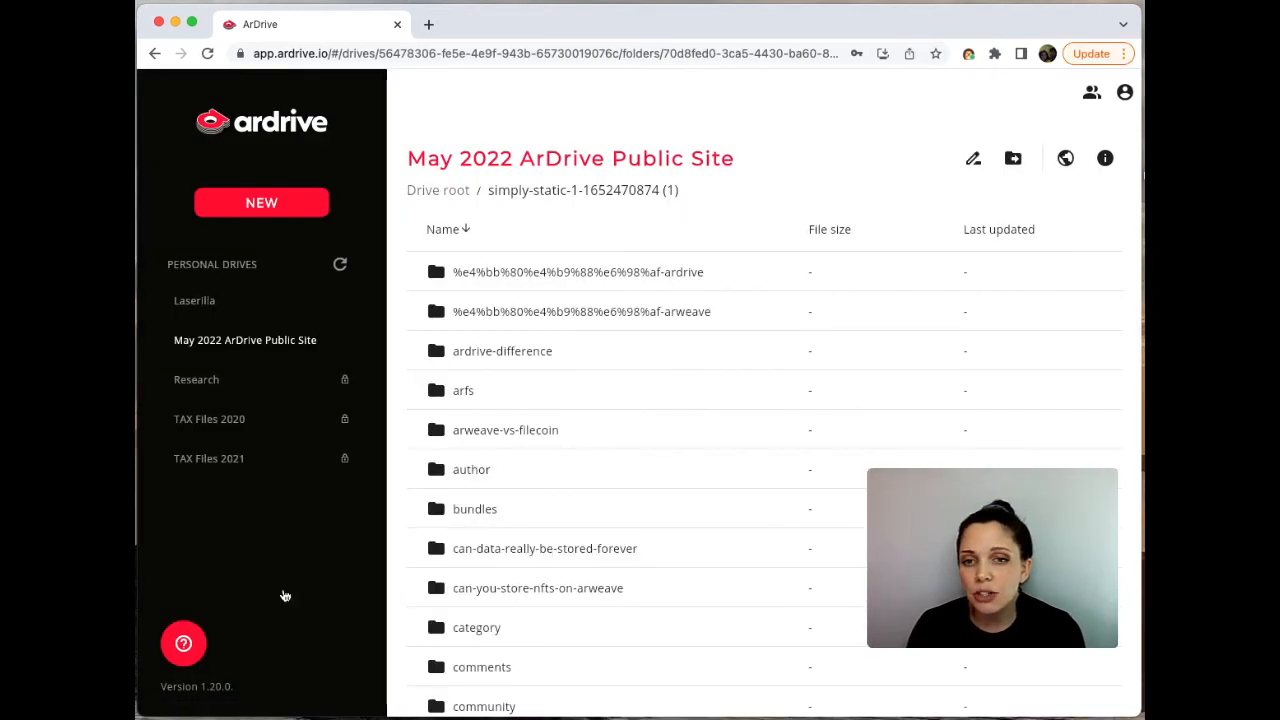
- Select the ArDrive Public Site Manifest file and open its website on arweave.net in a new tab
scroll("down", 3)
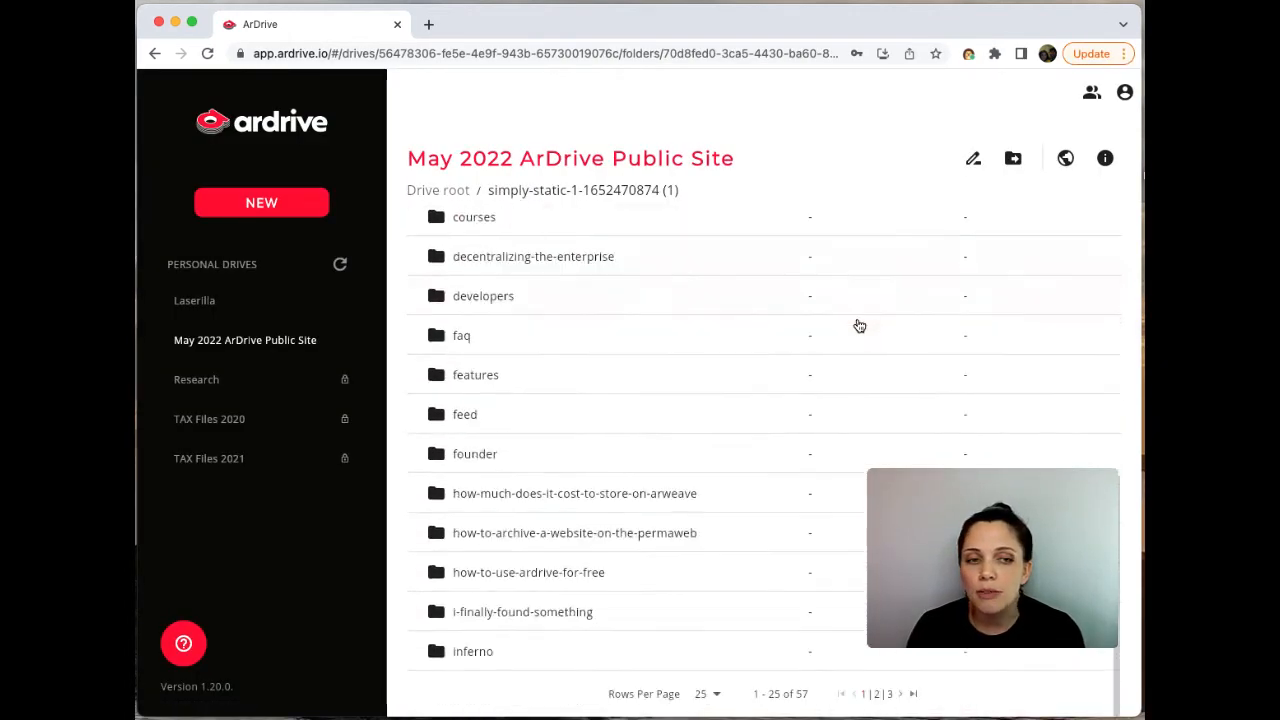
left_click(912, 692)
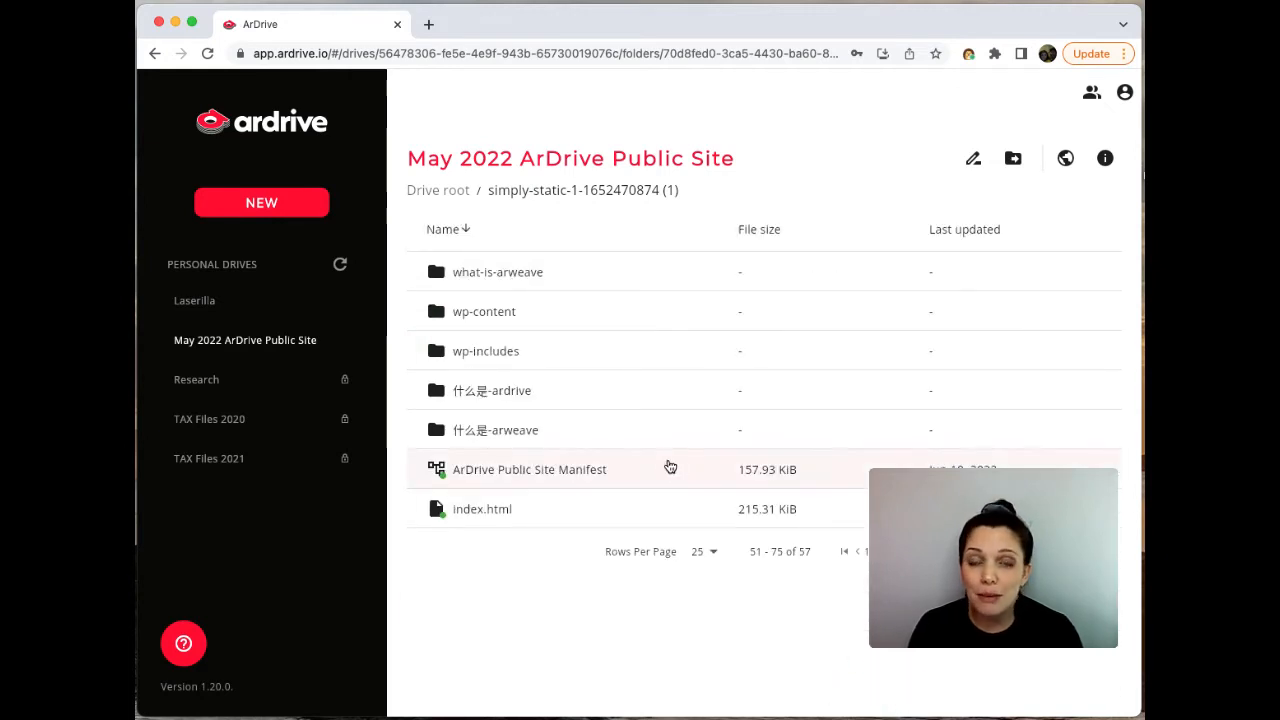
mouse_move(668, 472)
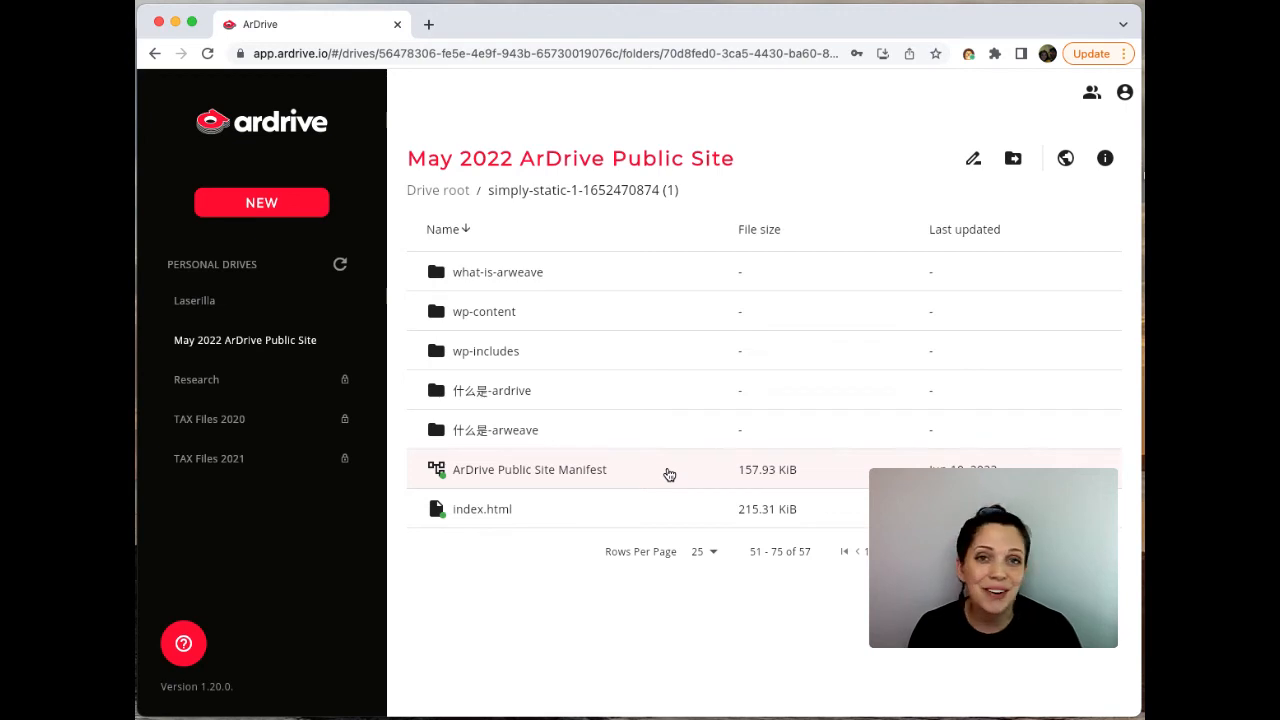
left_click(528, 468)
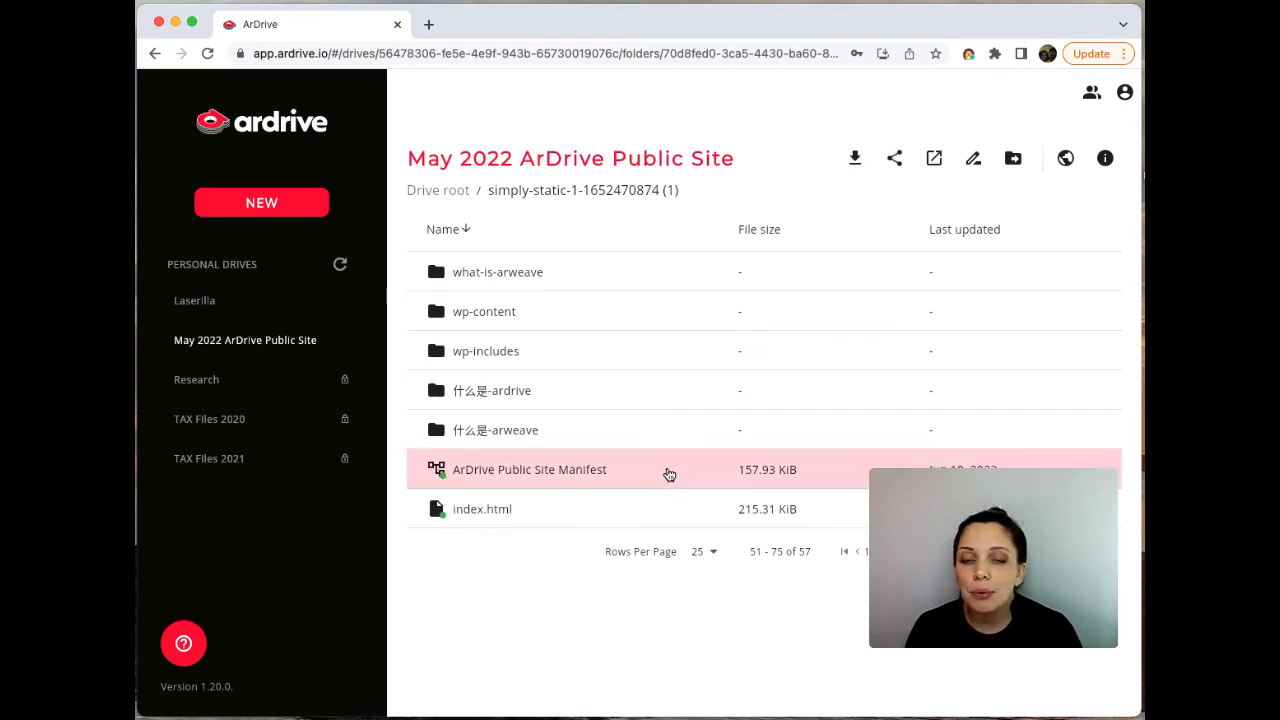
mouse_move(884, 250)
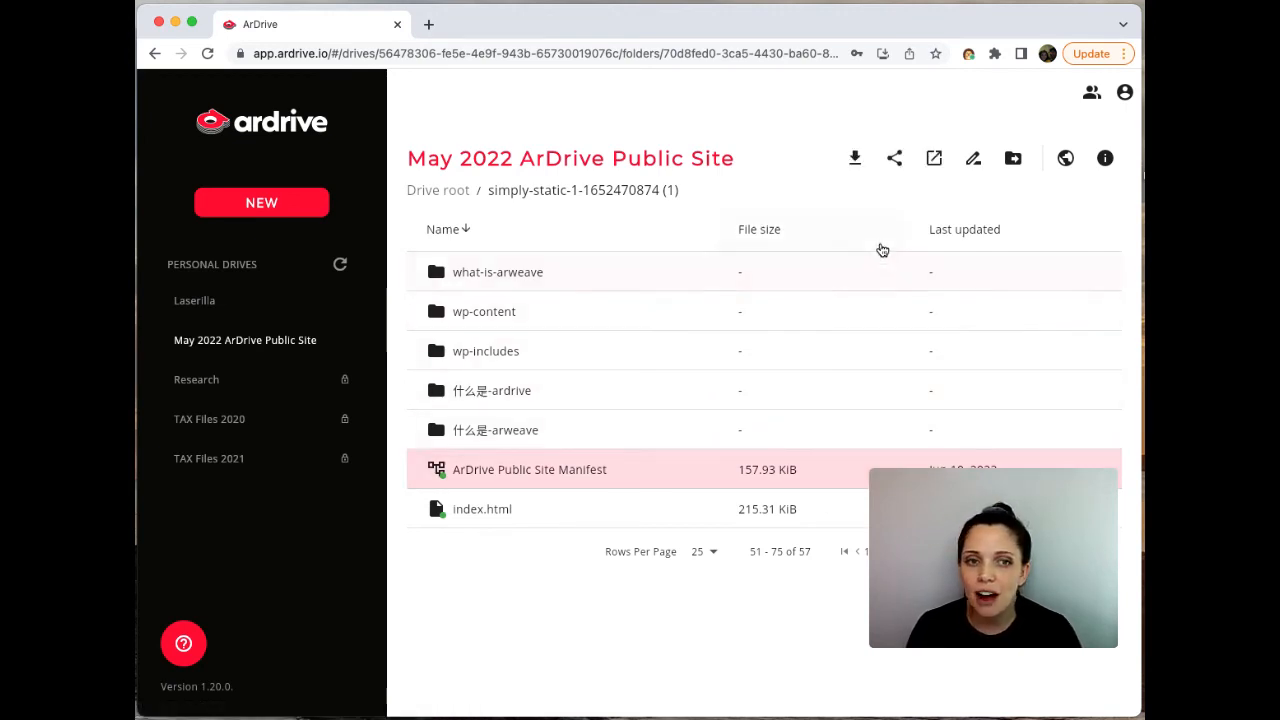
left_click(934, 158)
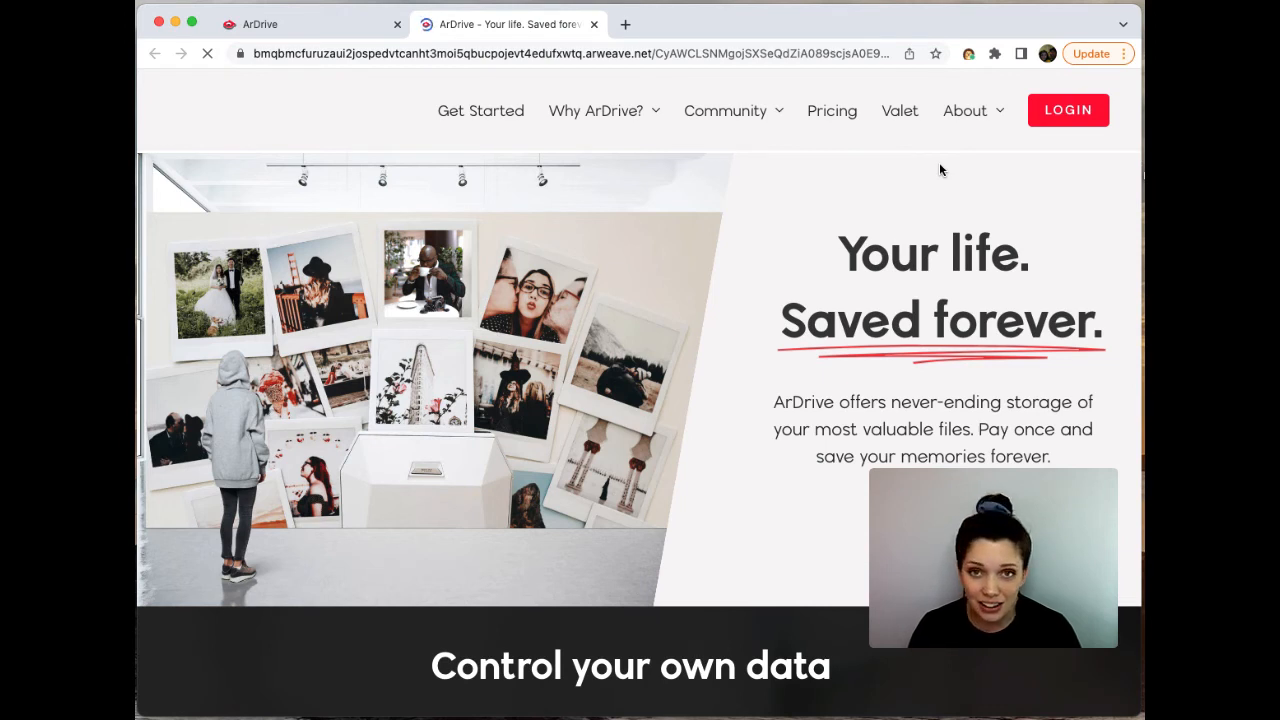
left_click(964, 110)
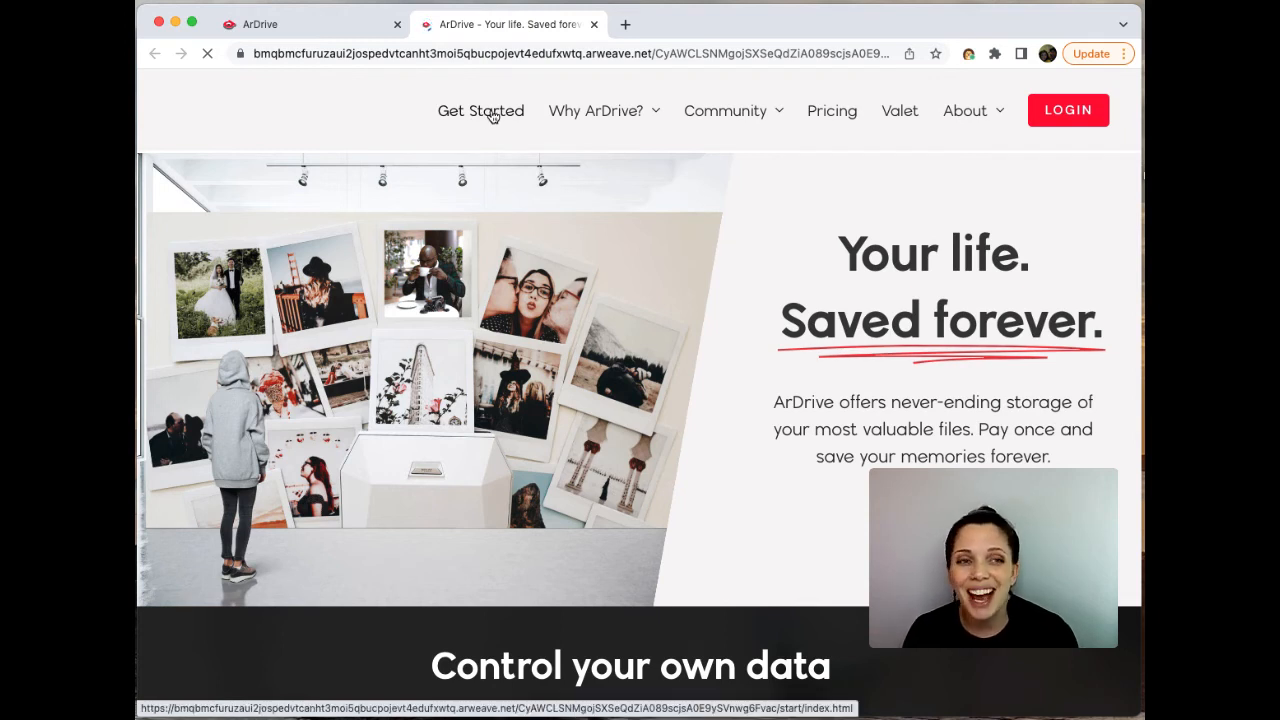
mouse_move(516, 132)
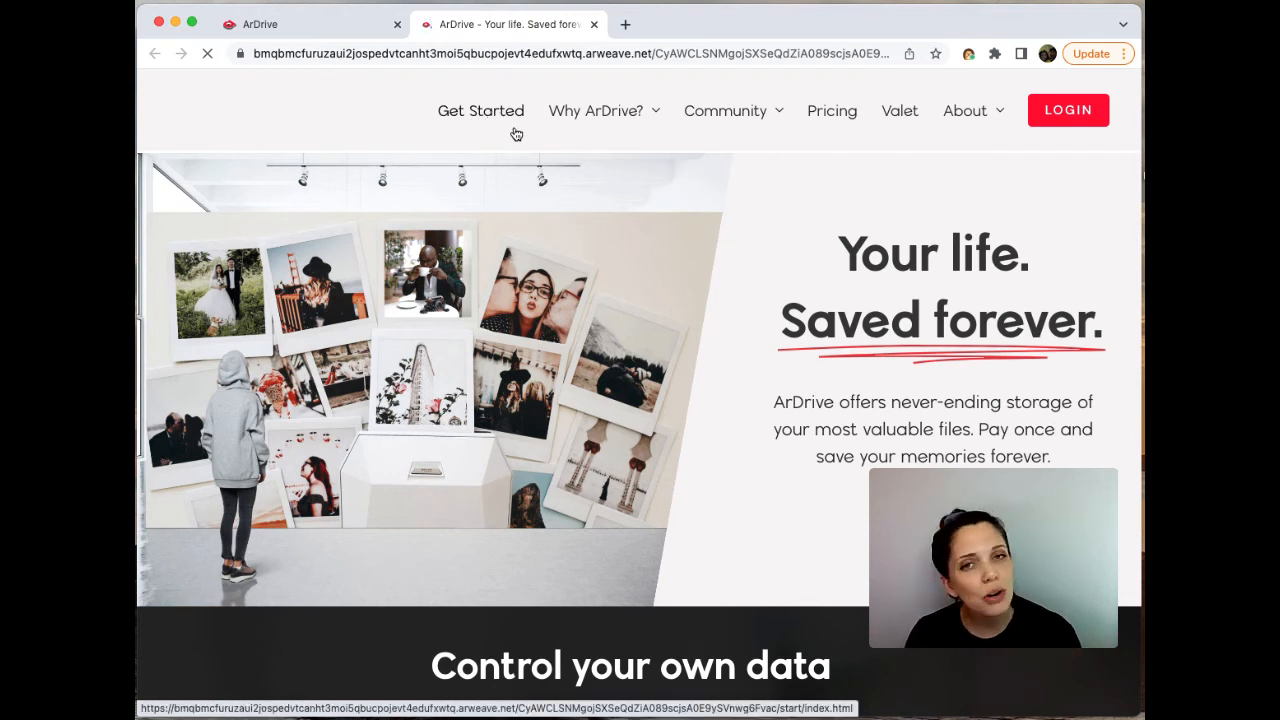